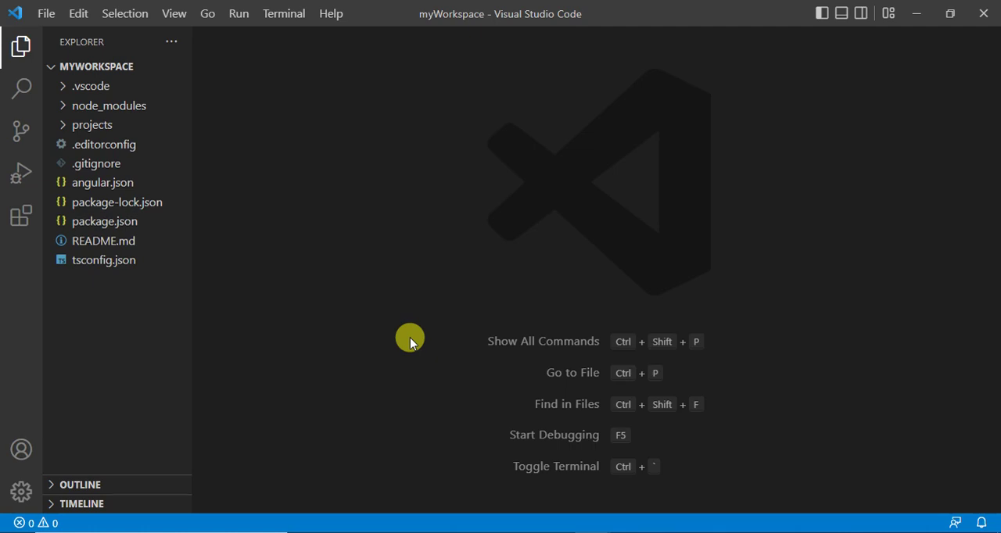
mouse_move(416, 332)
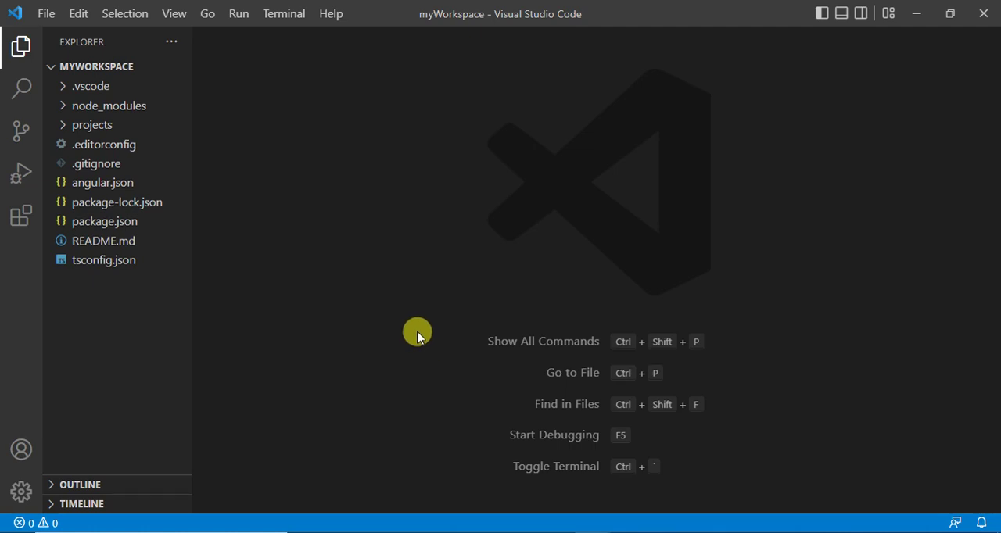
mouse_move(388, 264)
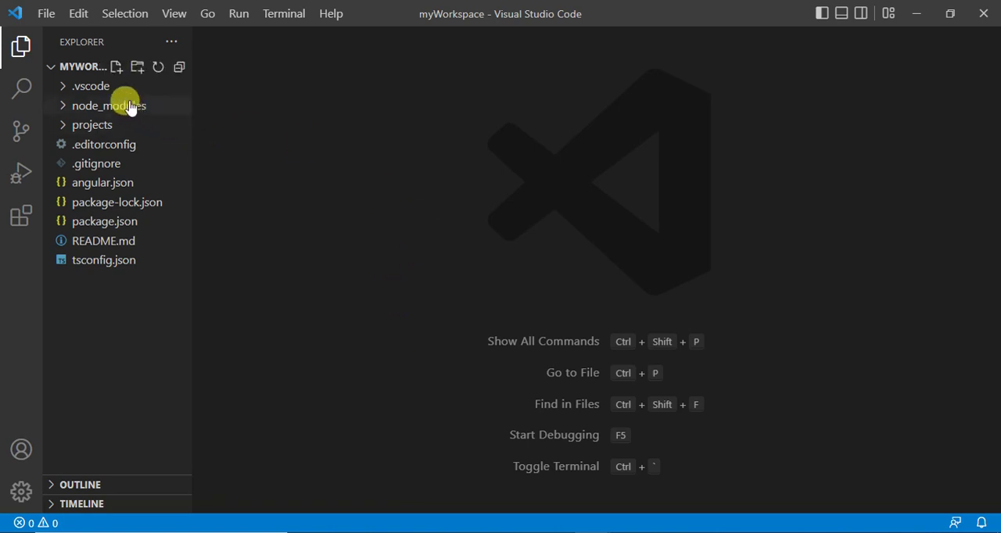
mouse_move(117, 202)
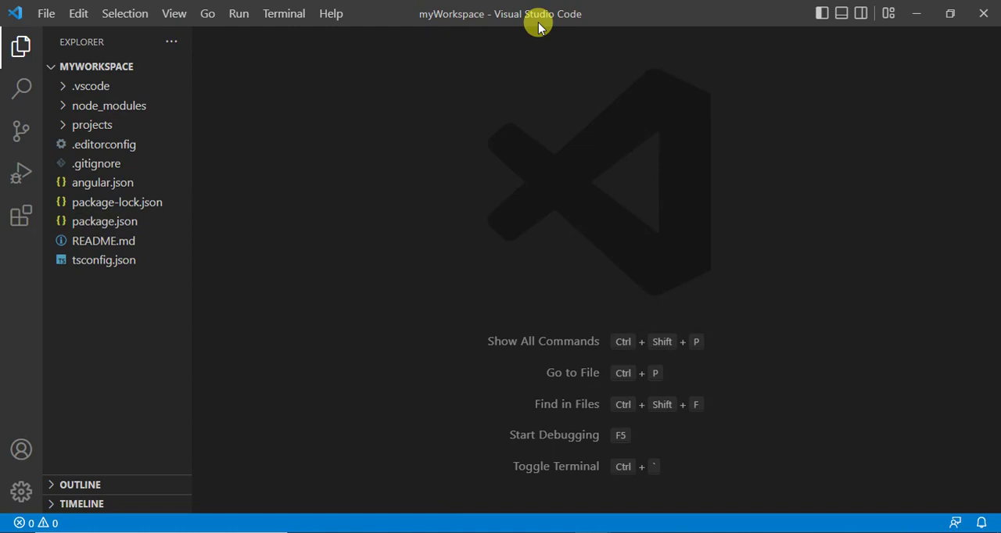
mouse_move(450, 186)
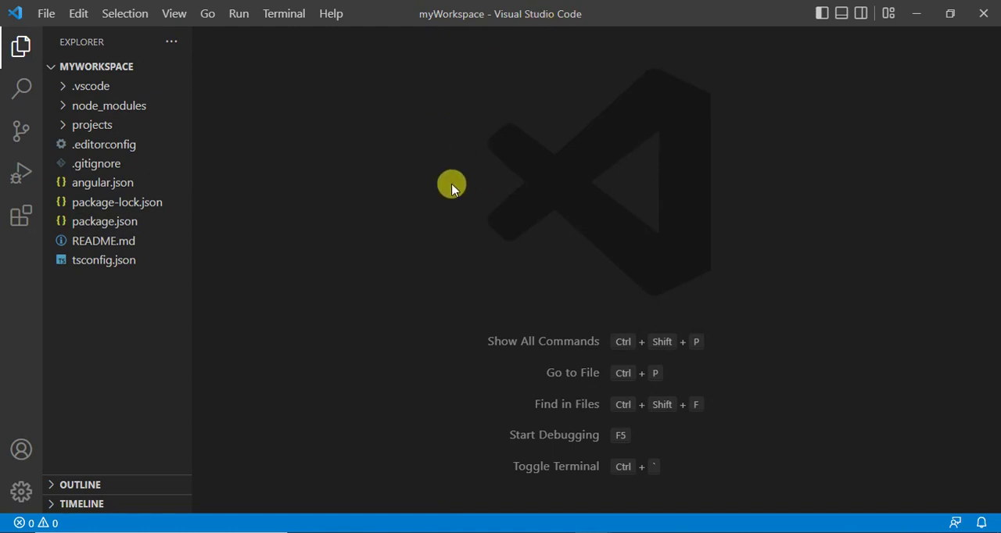
mouse_move(477, 188)
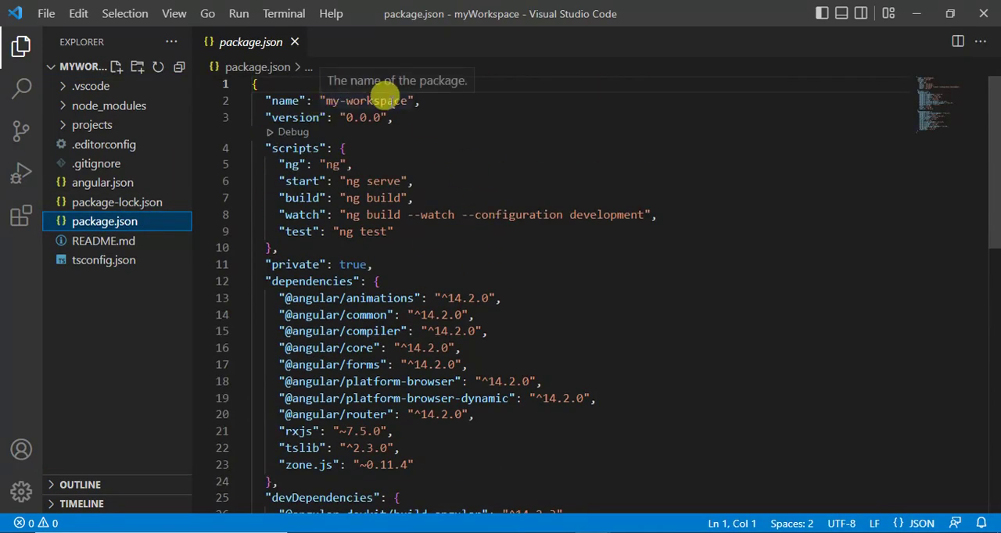
mouse_move(319, 127)
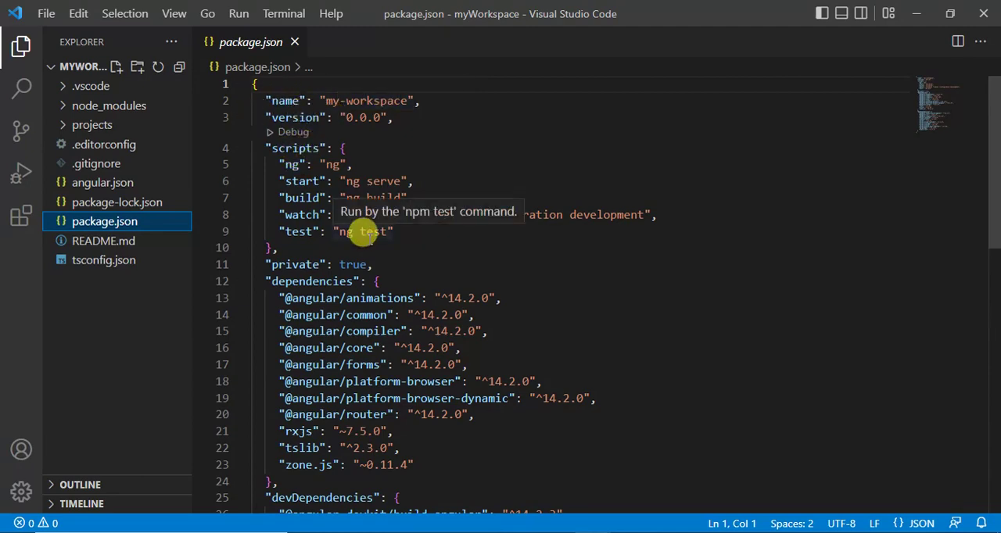
mouse_move(341, 332)
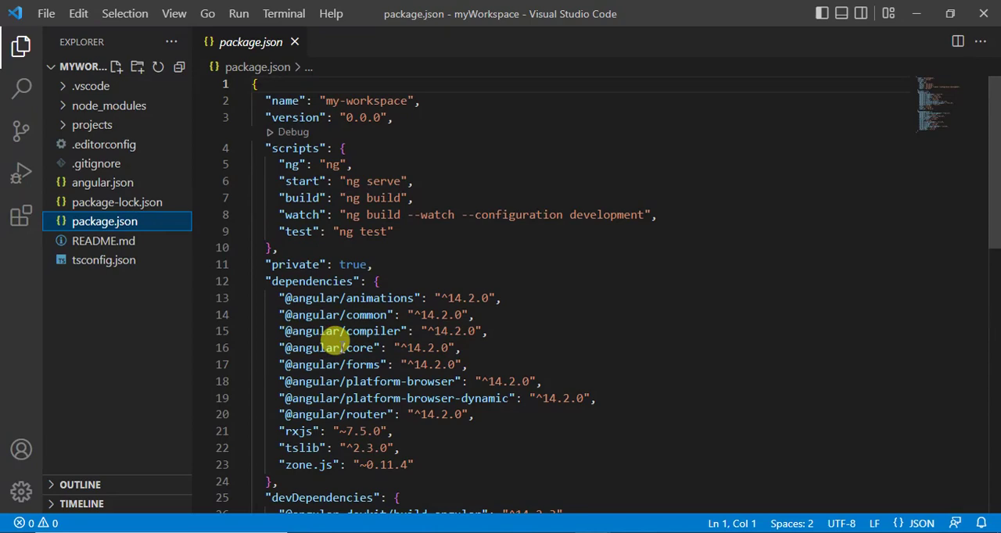
Step: Scroll through package.json to review its scripts, Angular 14 dependencies and devDependencies
scroll("down", 3)
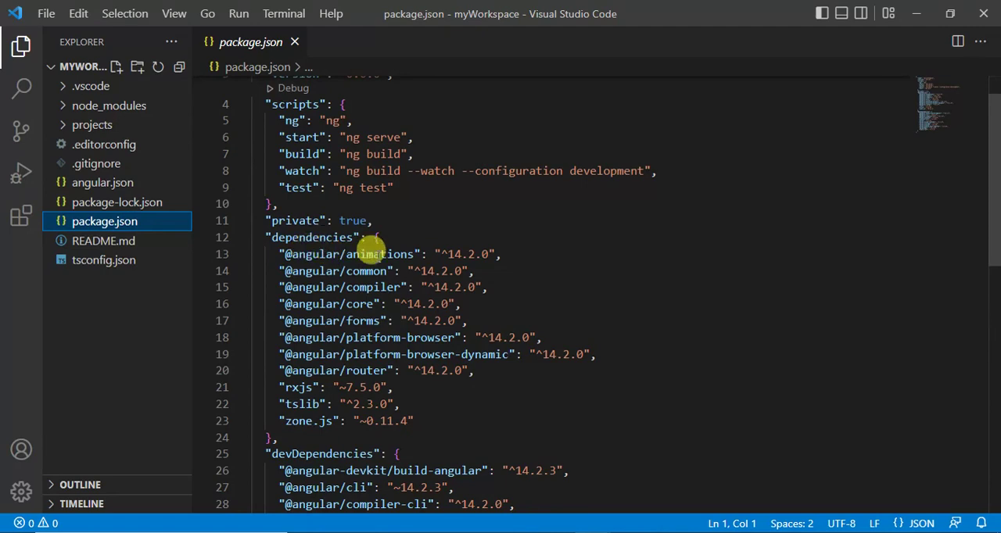
mouse_move(384, 271)
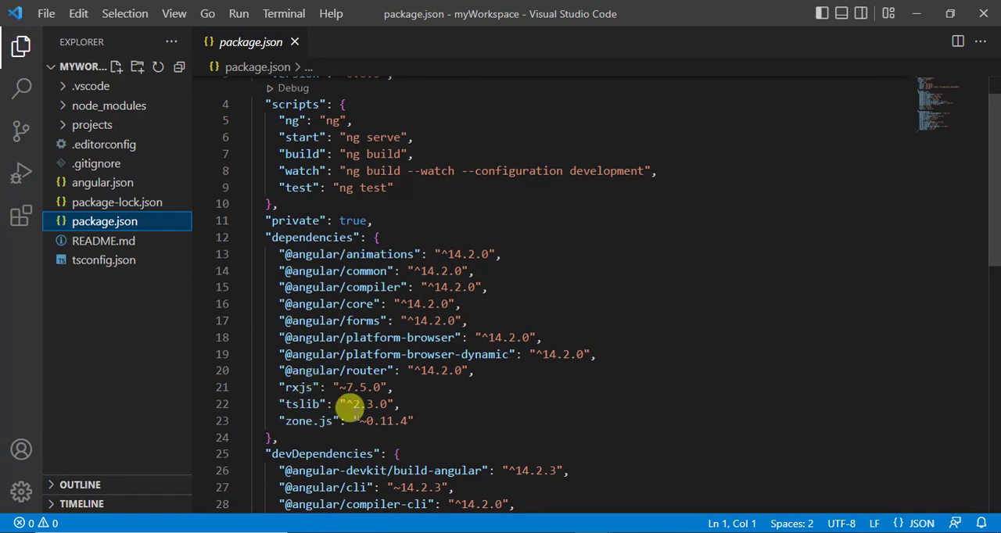
mouse_move(313, 338)
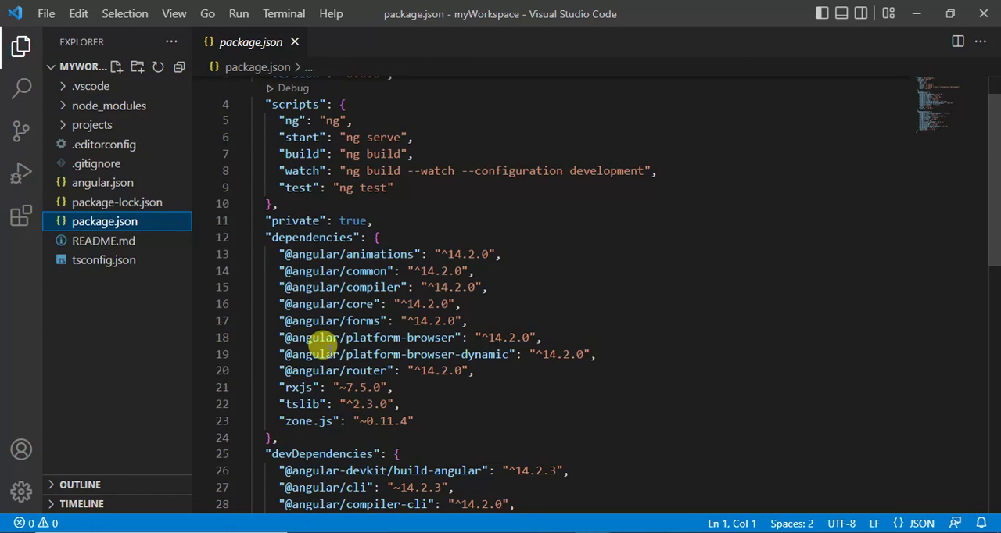
scroll("down", 3)
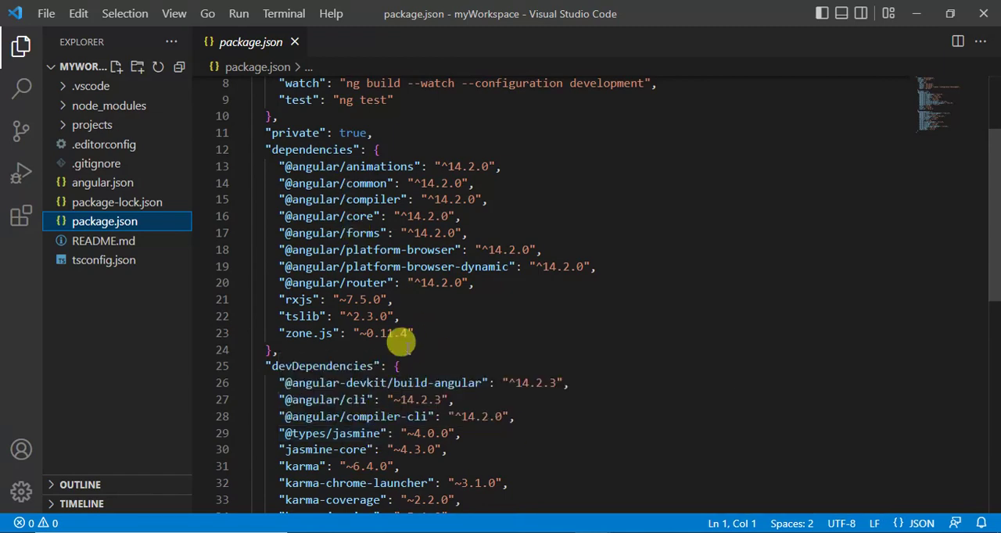
scroll("down", 3)
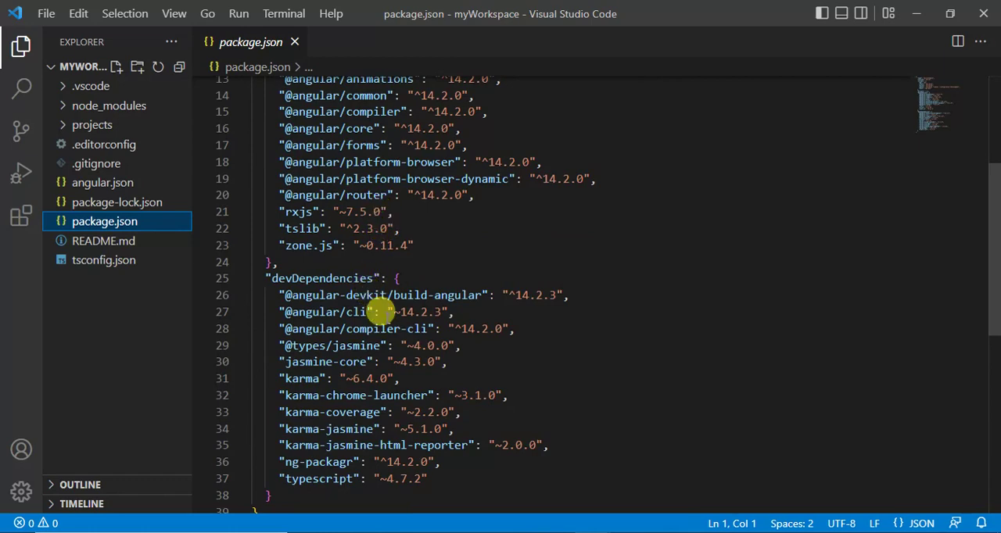
scroll("up", 3)
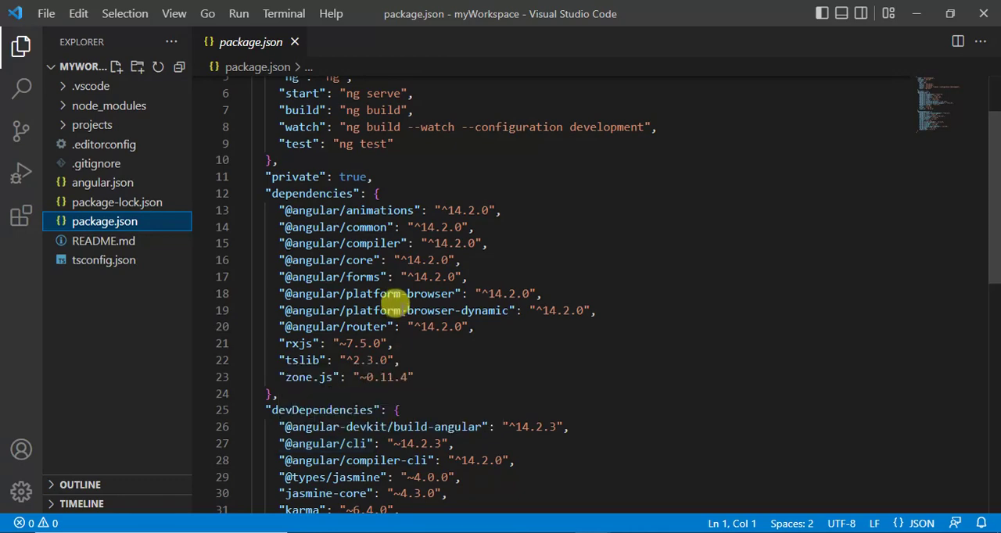
mouse_move(350, 269)
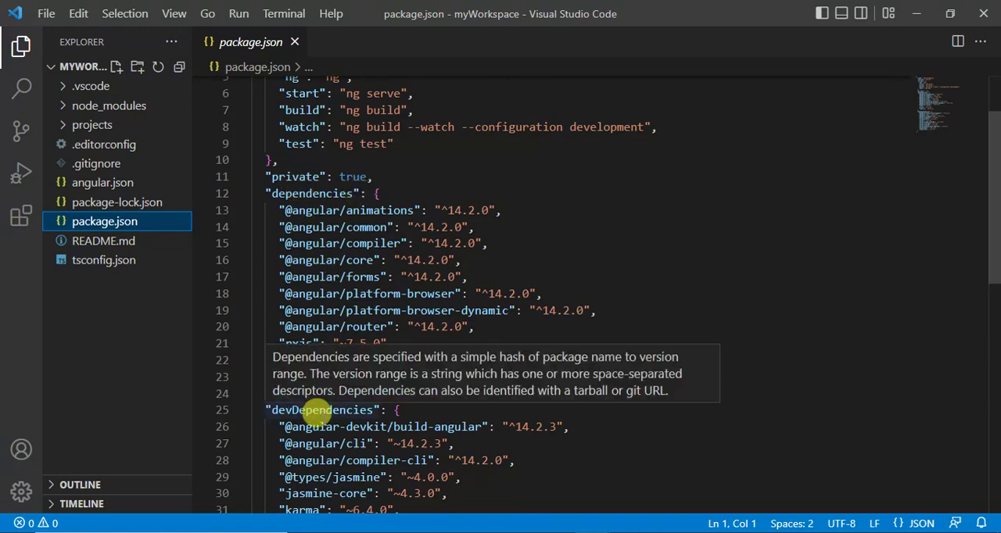
mouse_move(336, 410)
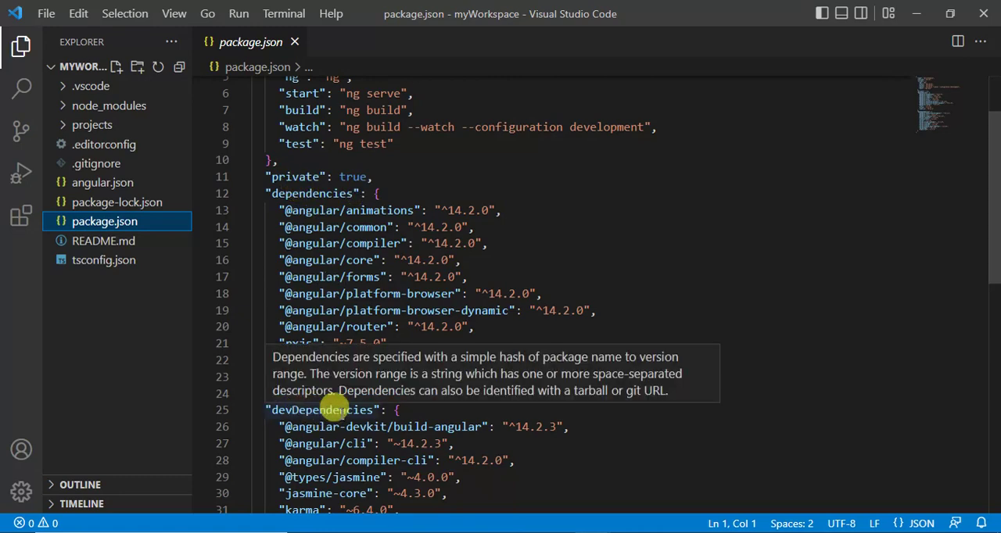
Step: Scroll package.json down to the end of the devDependencies list
scroll("down", 3)
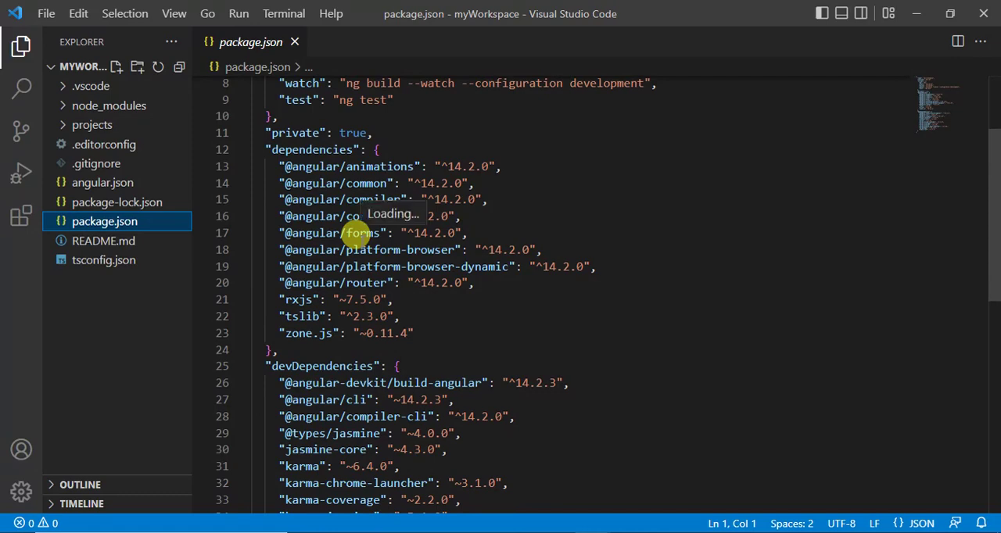
mouse_move(360, 233)
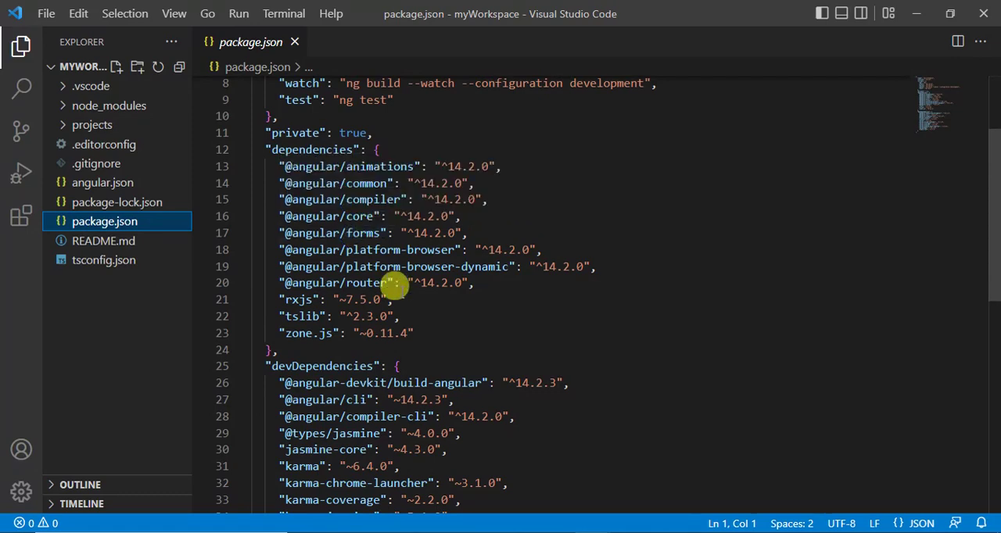
scroll("down", 3)
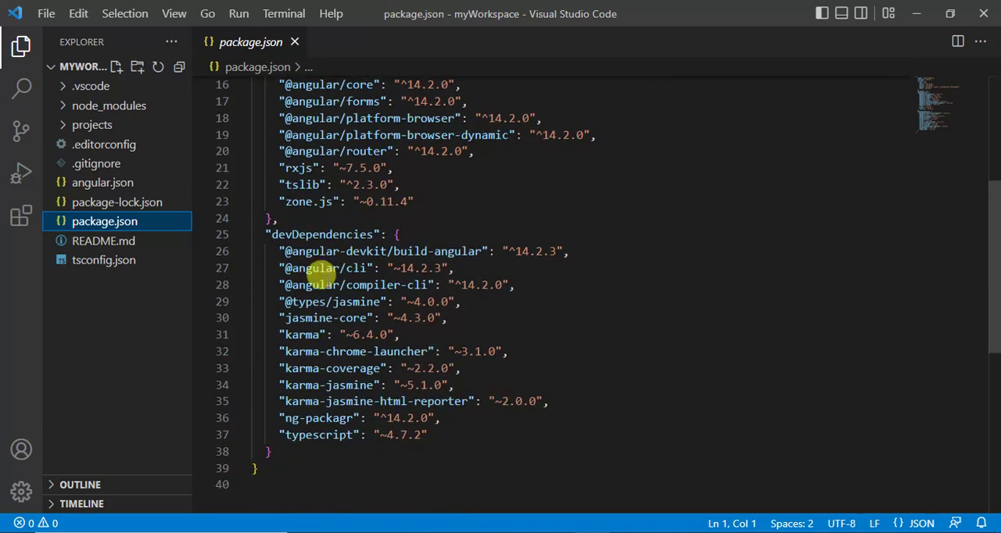
mouse_move(315, 435)
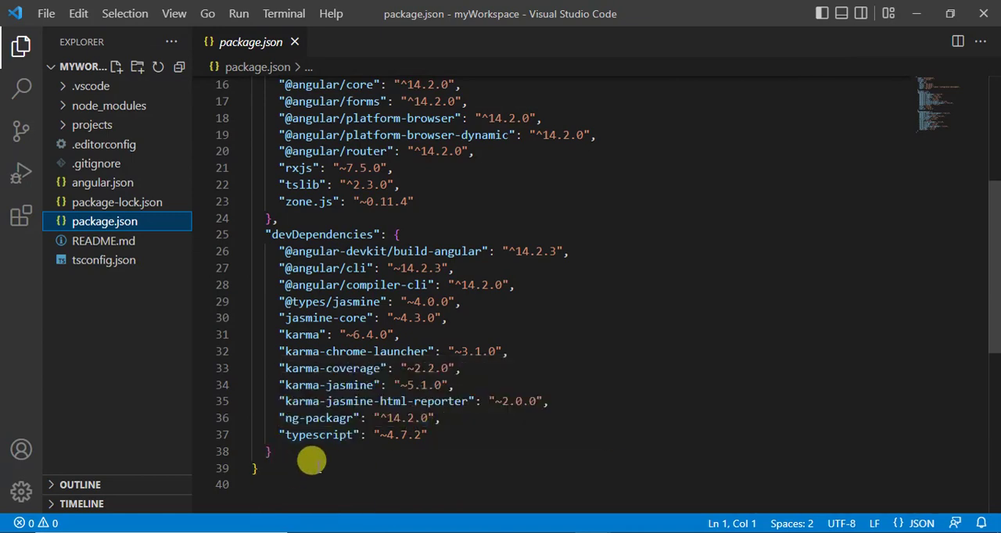
mouse_move(379, 334)
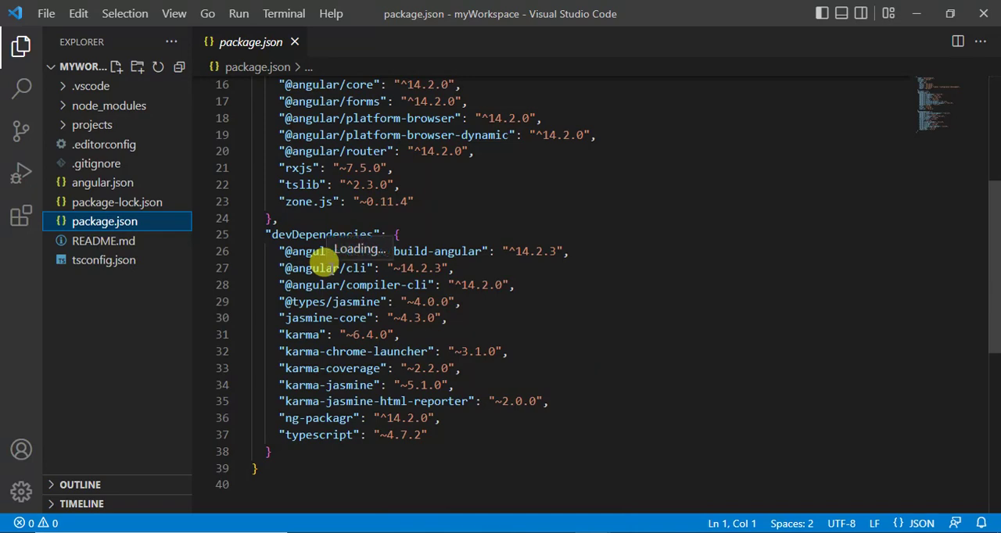
mouse_move(313, 269)
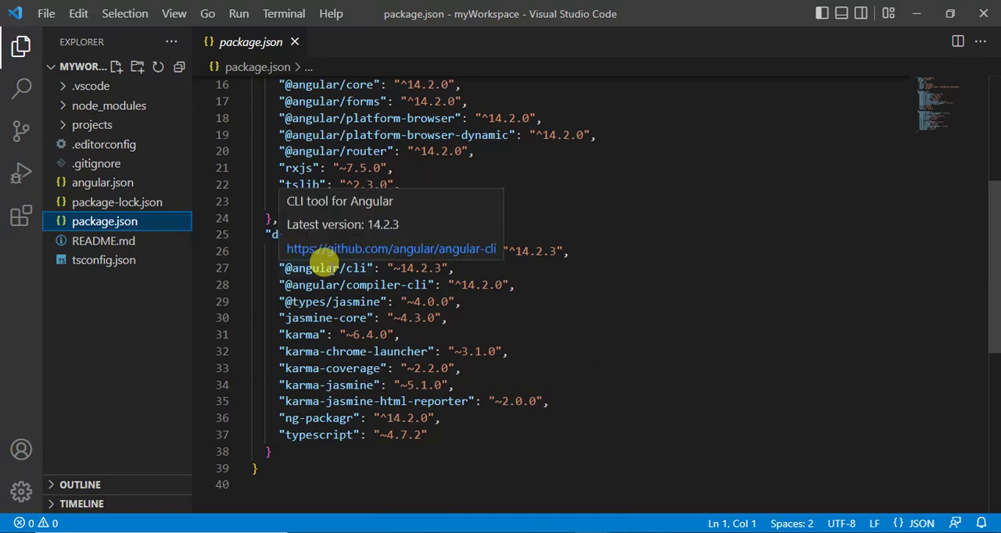
mouse_move(336, 284)
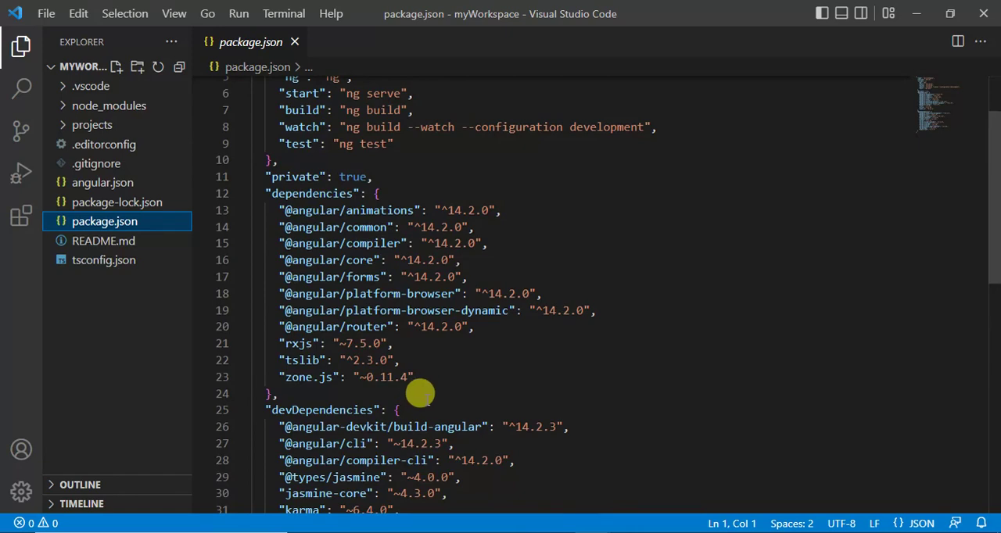
mouse_move(352, 266)
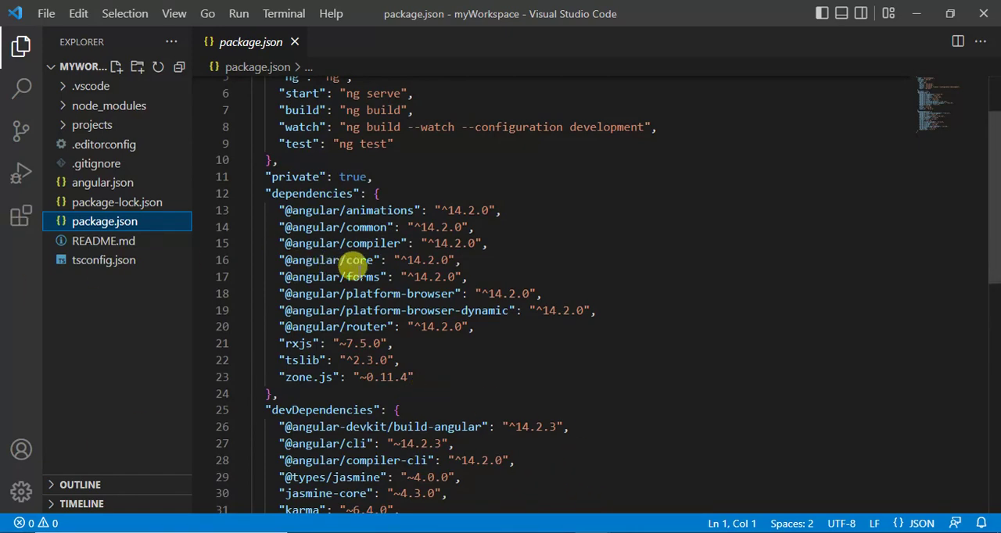
mouse_move(238, 274)
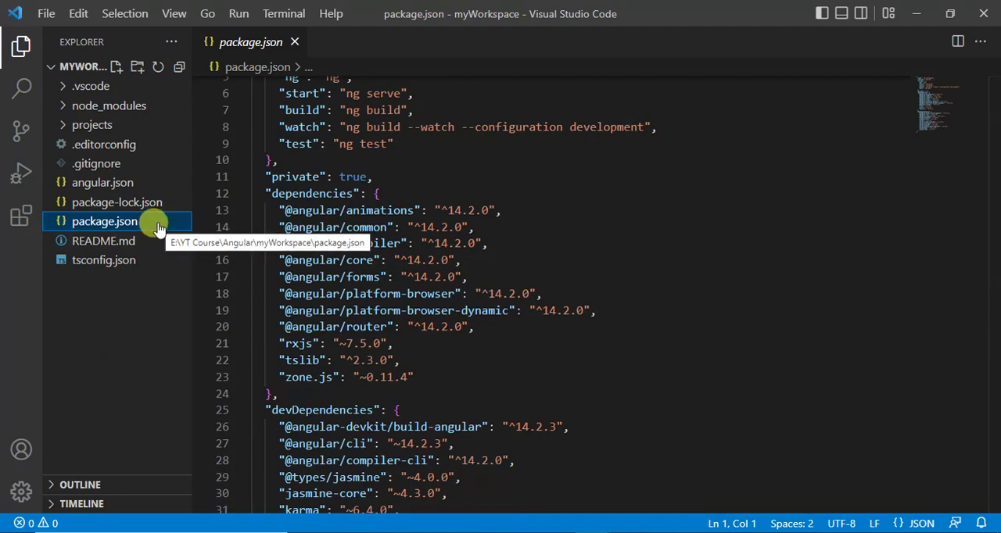
mouse_move(382, 277)
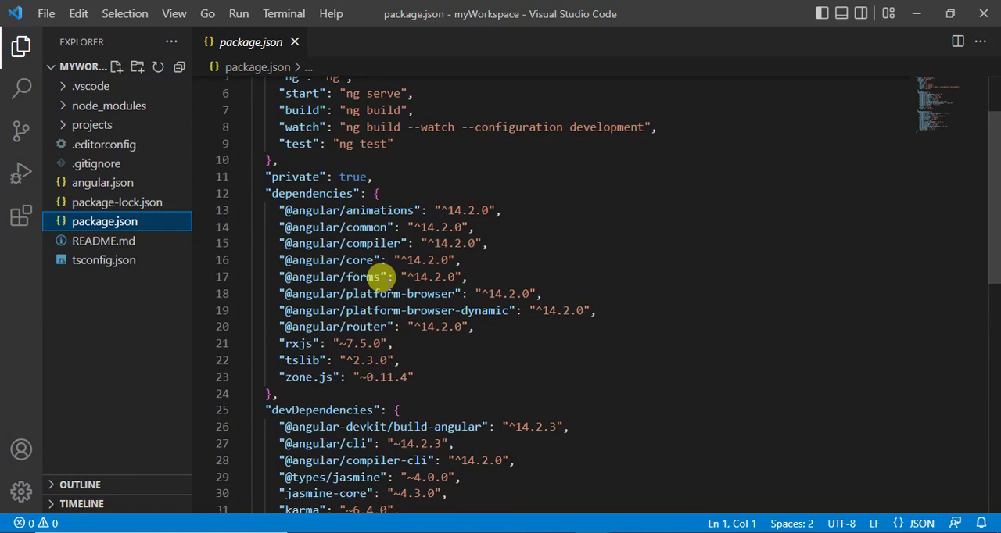
mouse_move(368, 277)
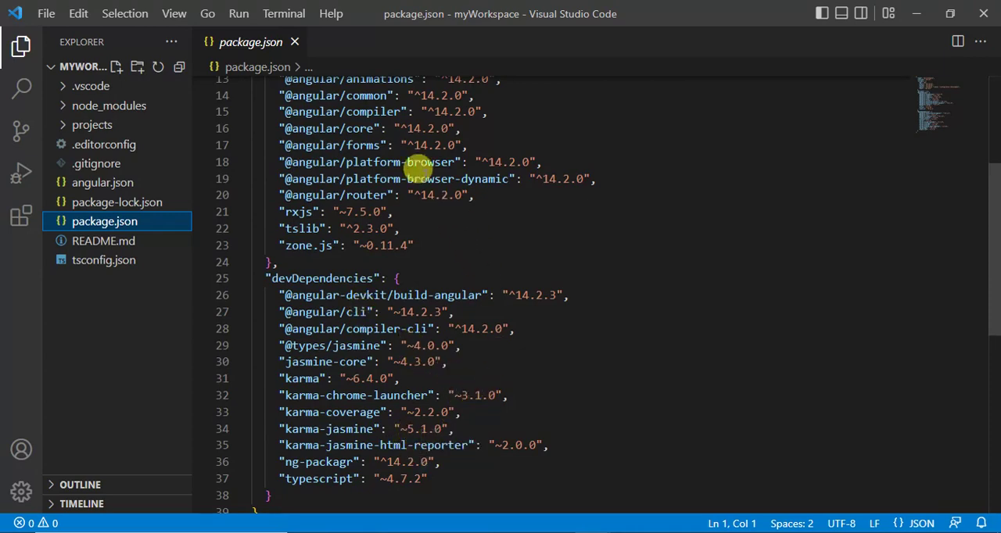
mouse_move(435, 378)
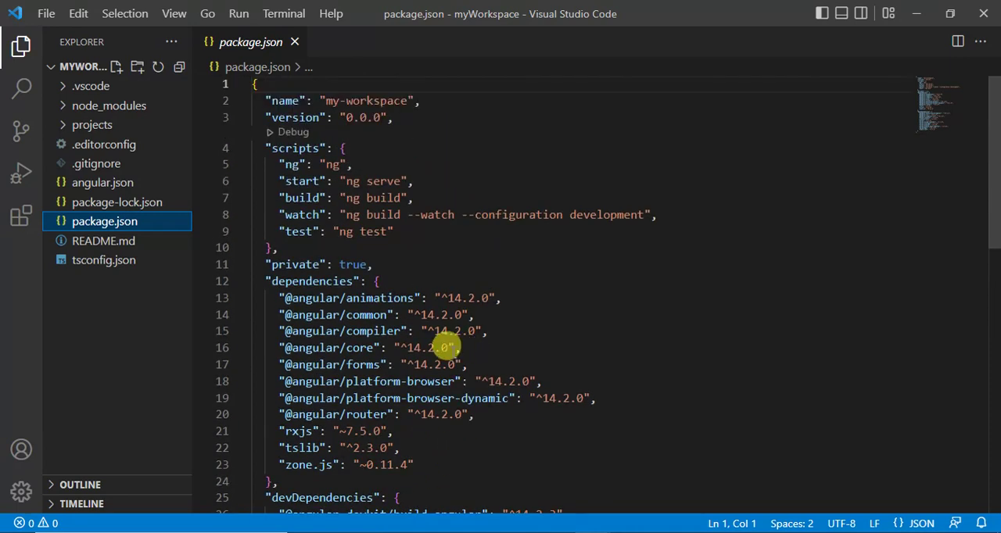
mouse_move(356, 381)
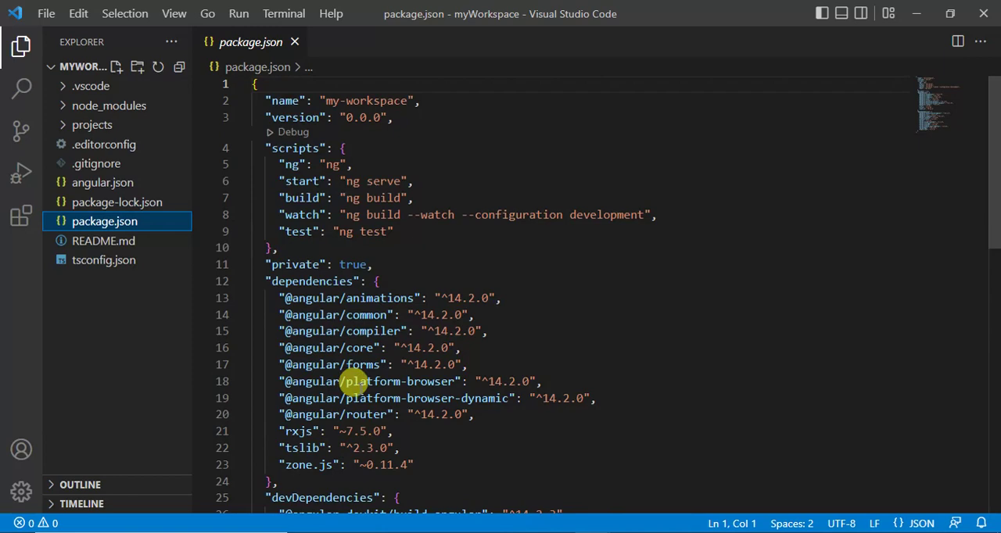
mouse_move(588, 351)
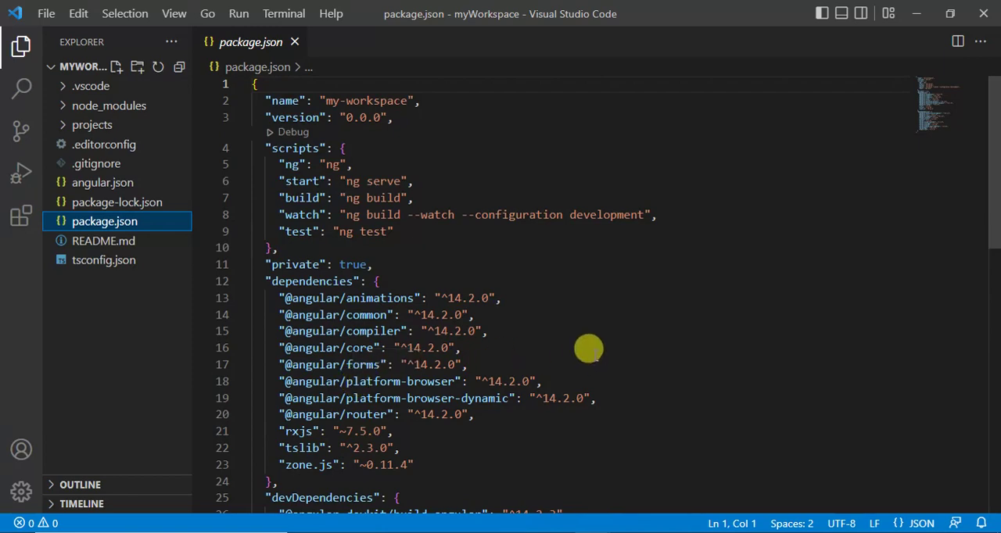
Step: Open the workspace package-lock.json showing lockfile version 2
left_click(116, 202)
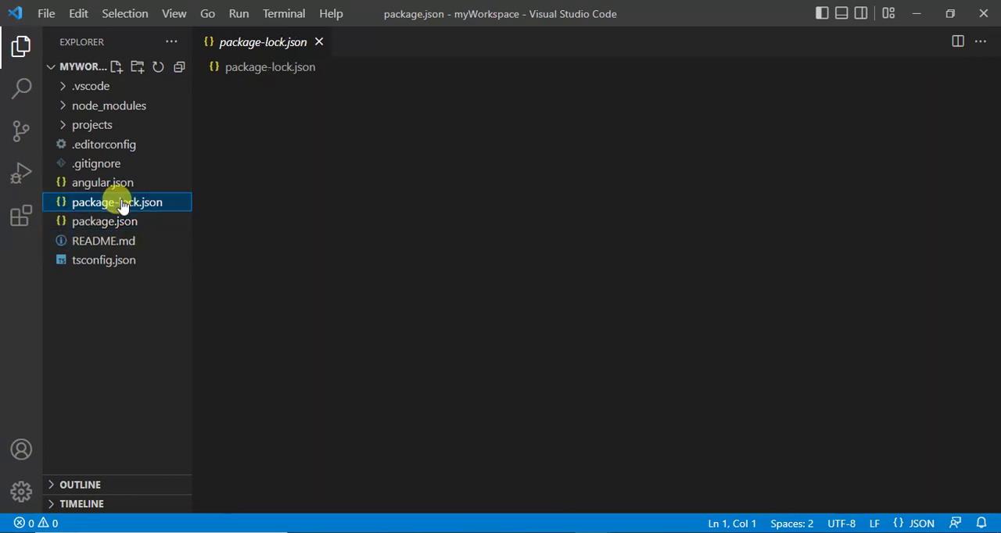
double_click(116, 202)
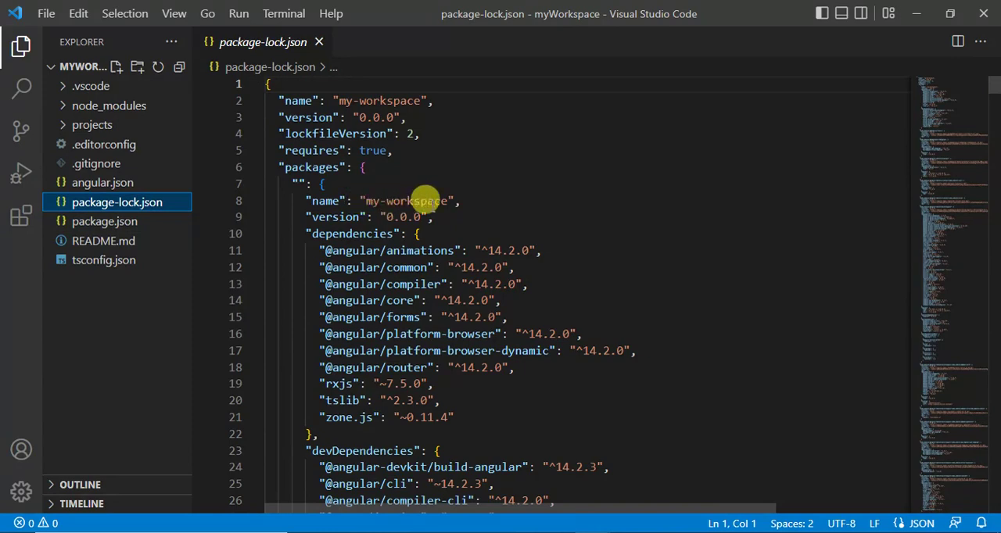
mouse_move(569, 482)
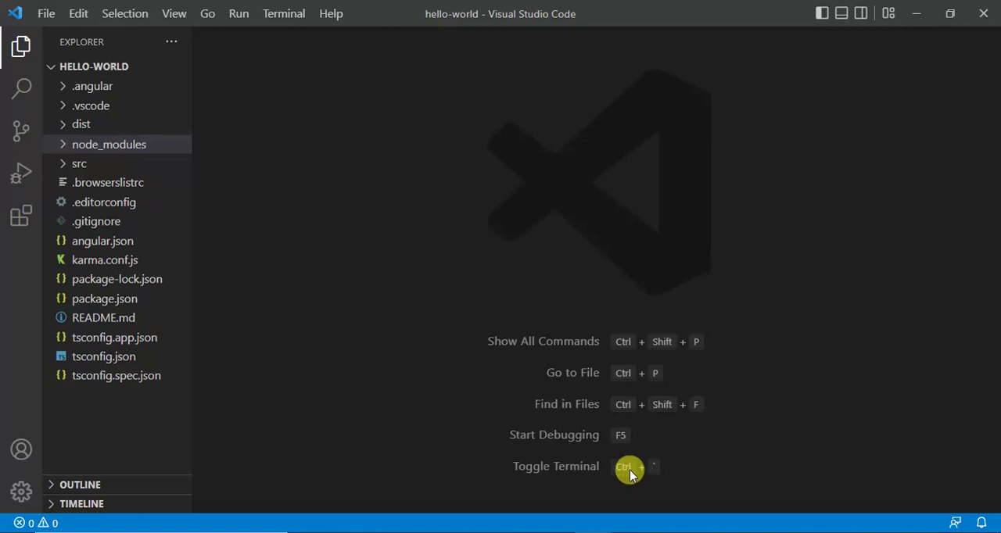
Step: Compare the hello-world package.json Angular 14.2.0 dependencies with its package-lock.json
left_click(116, 279)
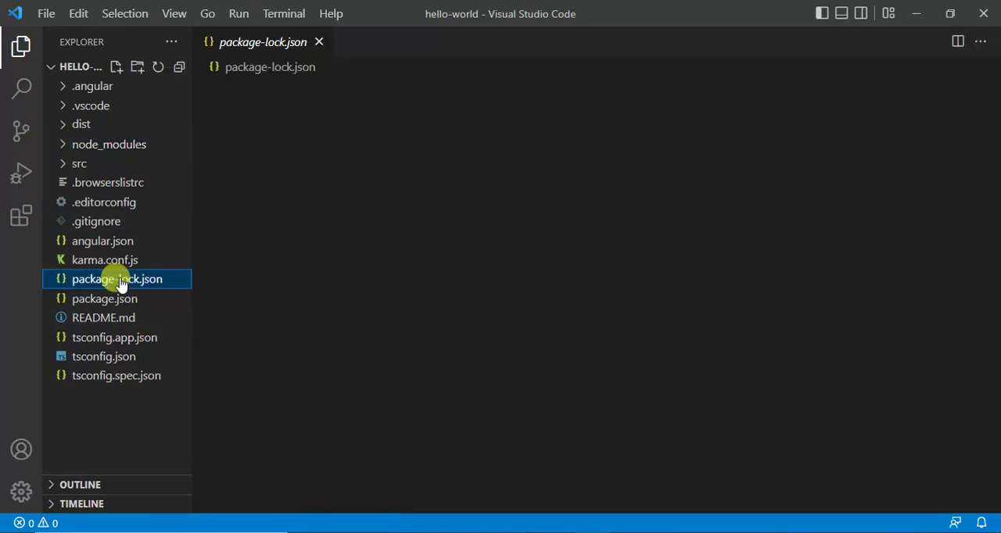
double_click(116, 278)
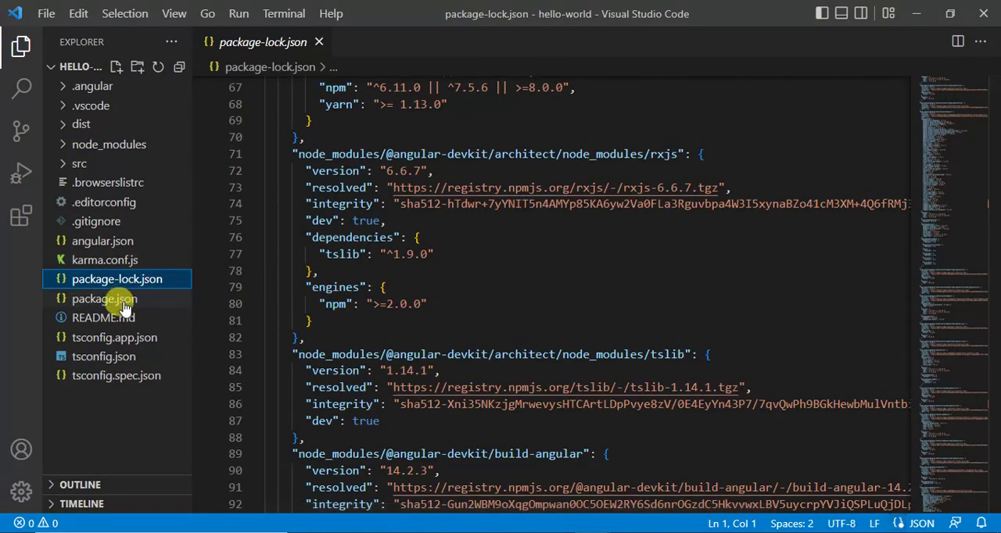
left_click(104, 298)
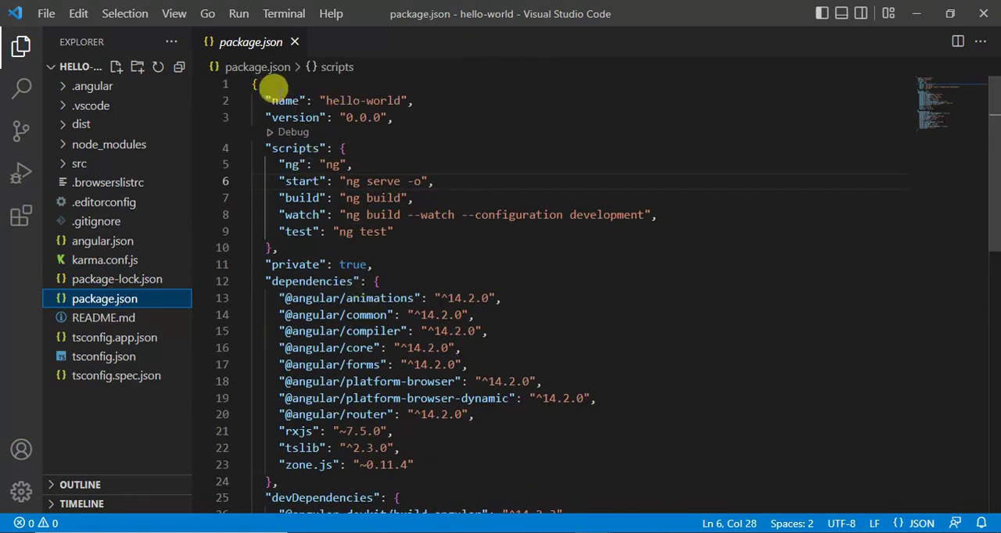
mouse_move(366, 117)
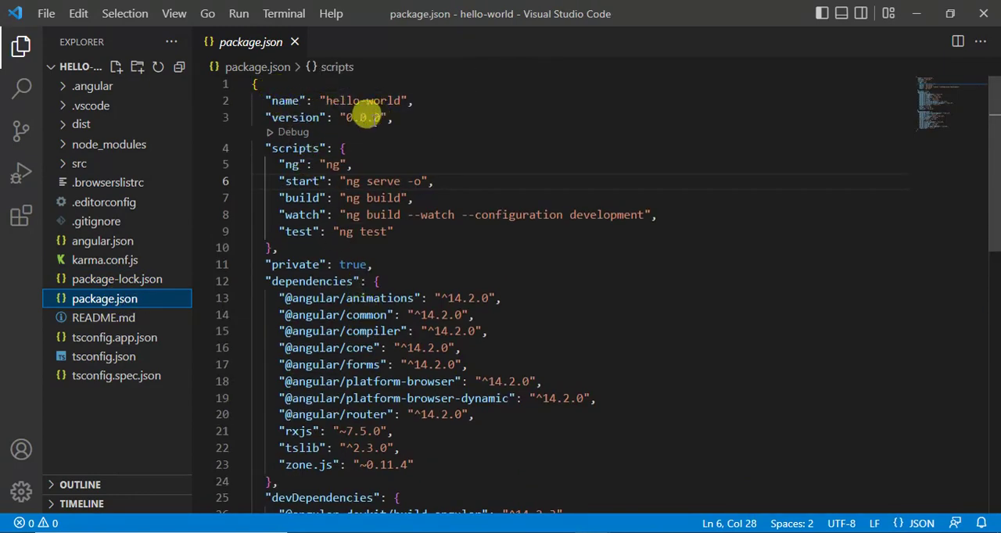
scroll("down", 3)
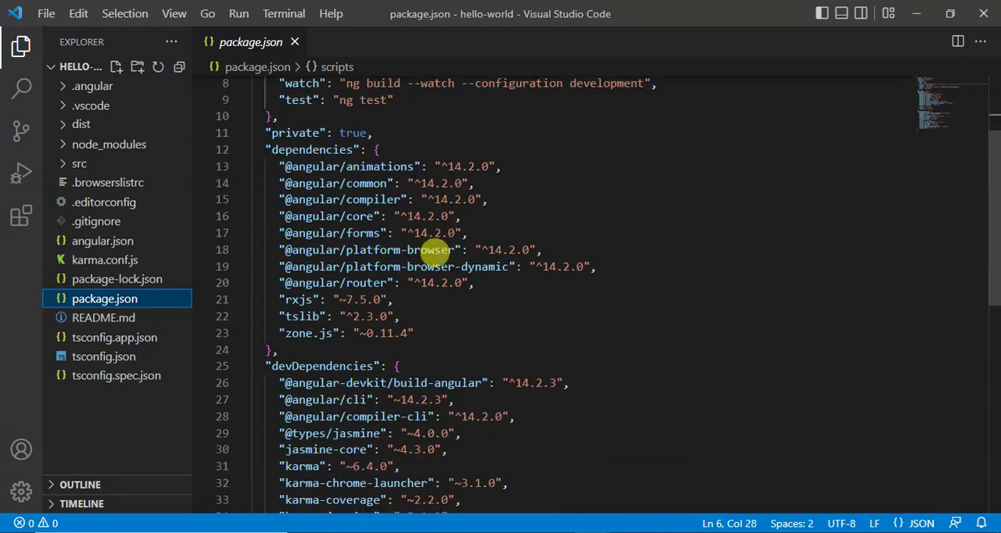
scroll("down", 3)
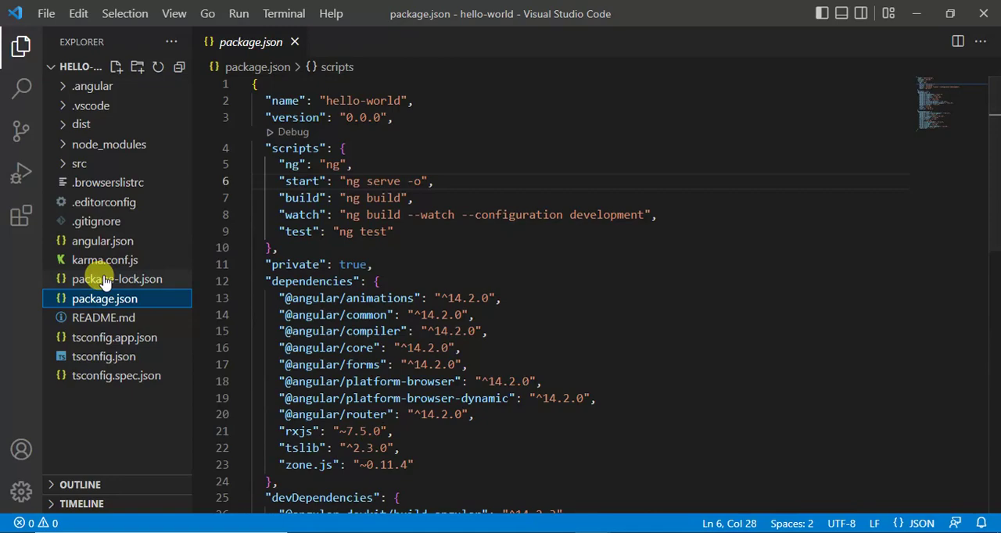
left_click(117, 278)
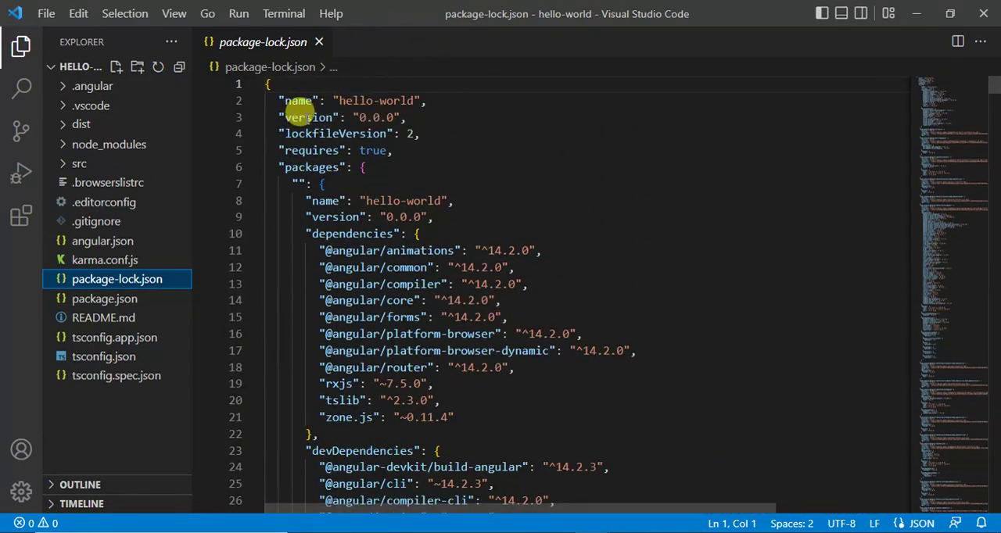
mouse_move(360, 135)
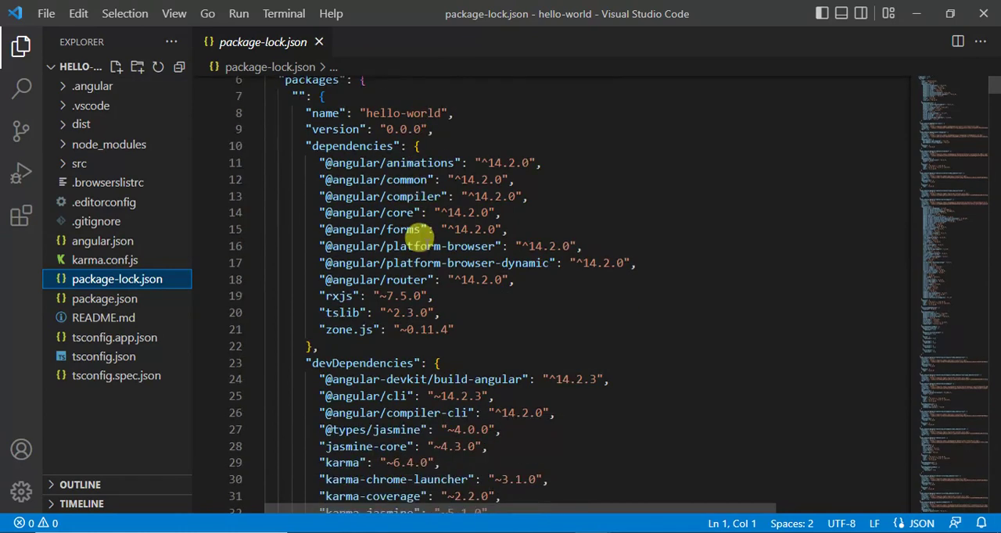
mouse_move(391, 288)
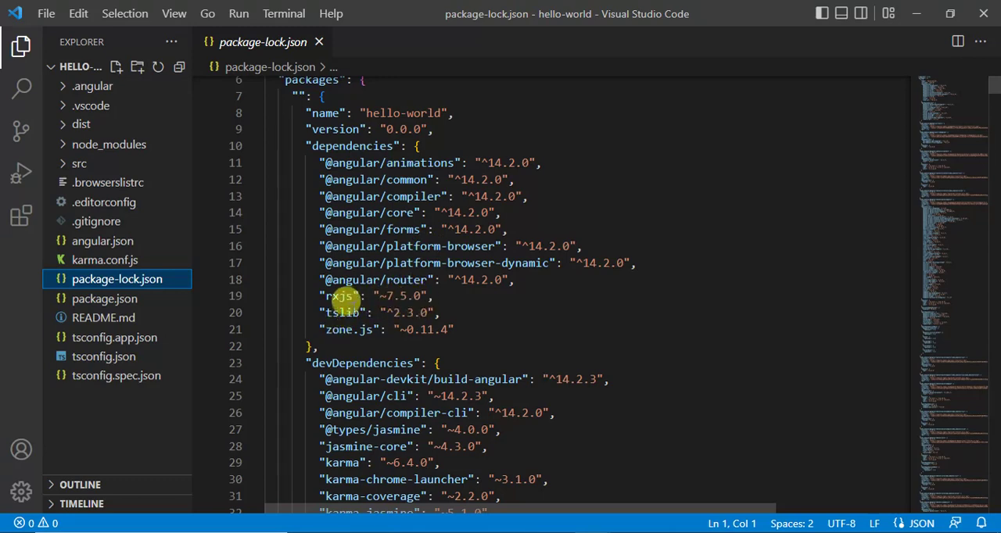
mouse_move(415, 328)
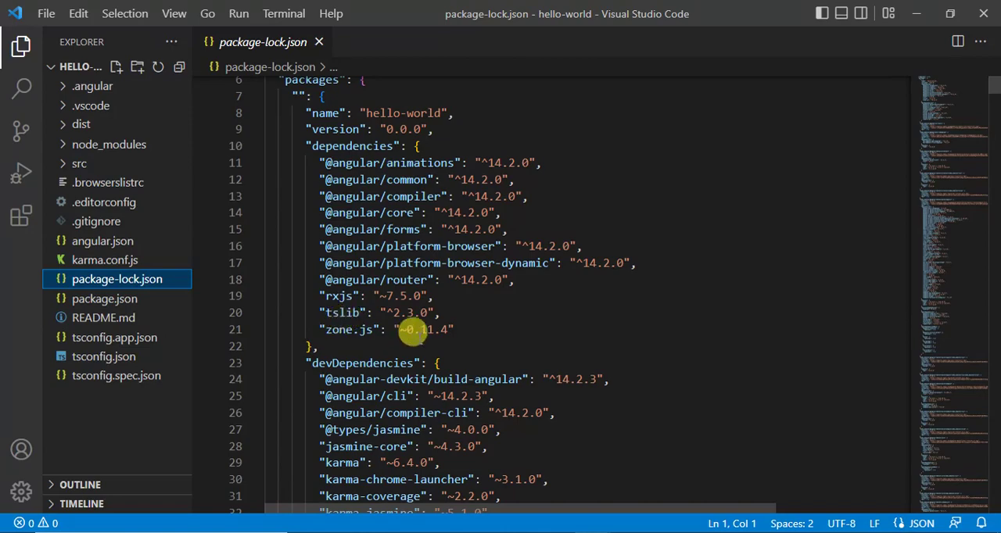
Step: Scroll package-lock.json to the resolved node_modules entries with versions and integrity hashes
scroll("down", 3)
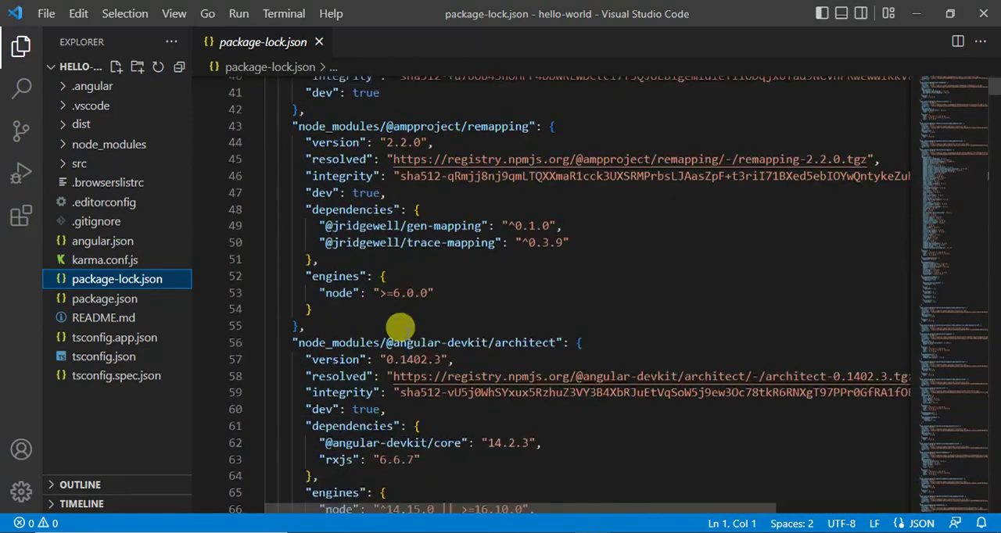
scroll("down", 3)
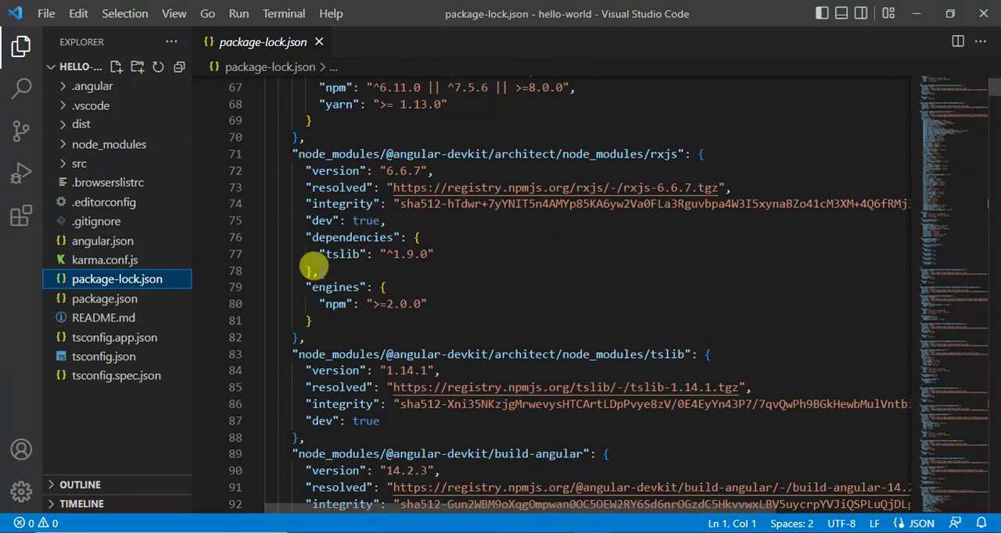
mouse_move(716, 362)
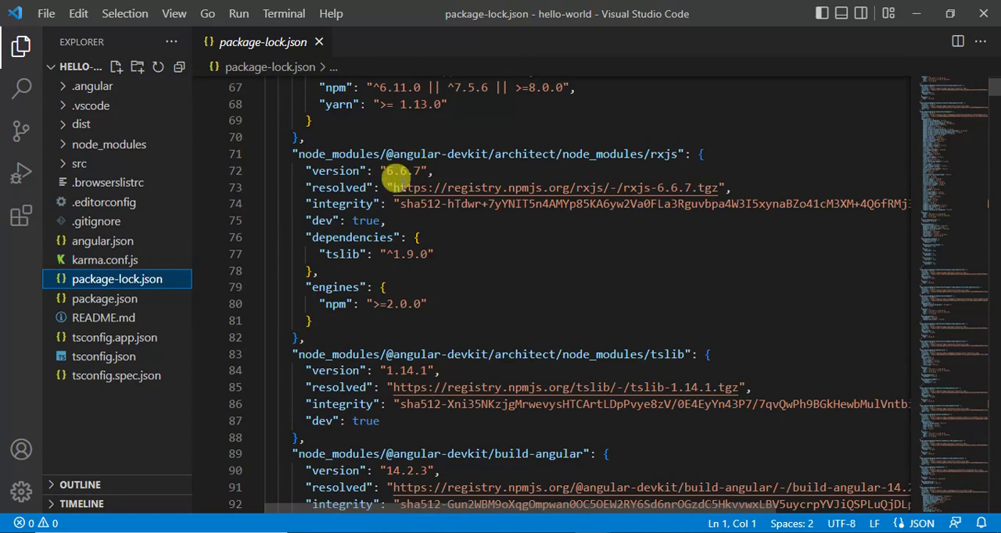
mouse_move(388, 203)
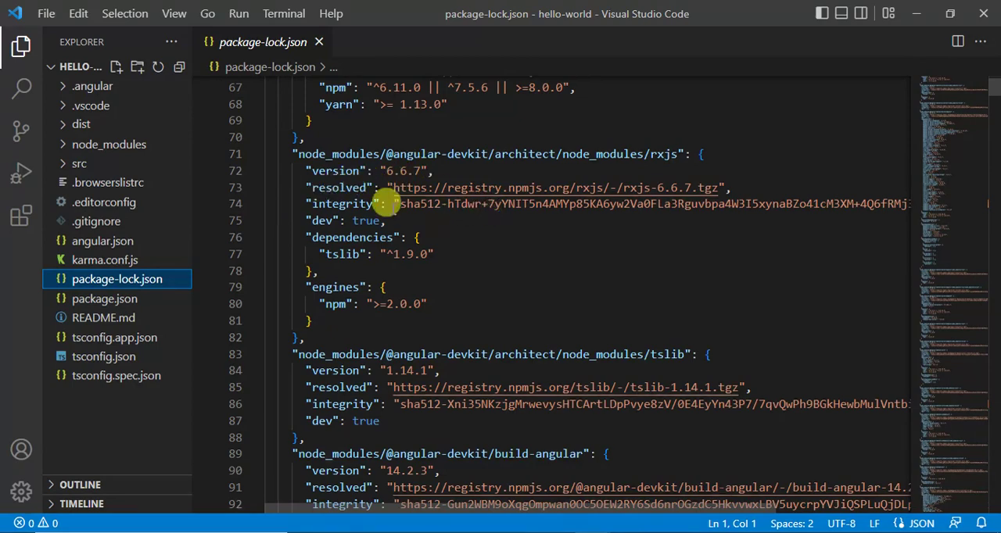
mouse_move(517, 188)
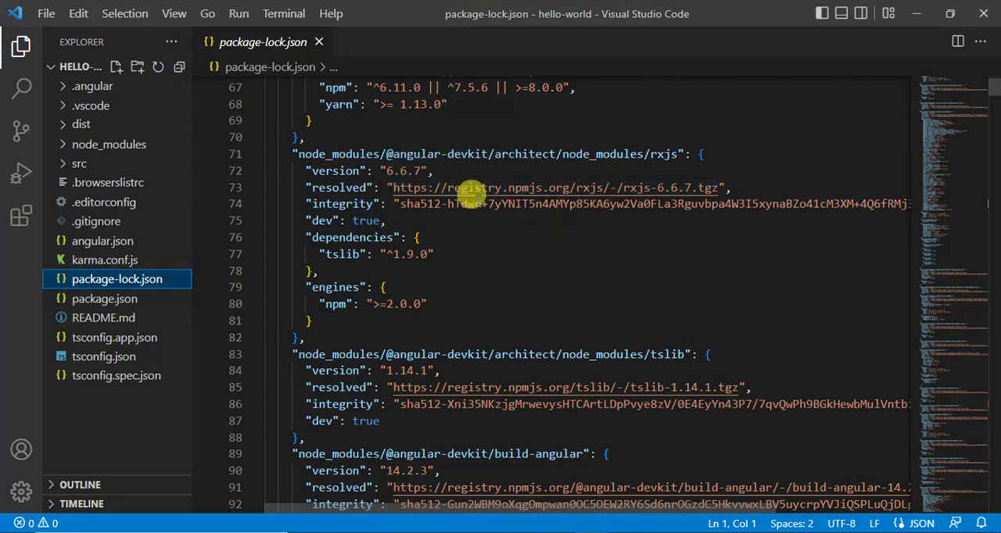
mouse_move(591, 348)
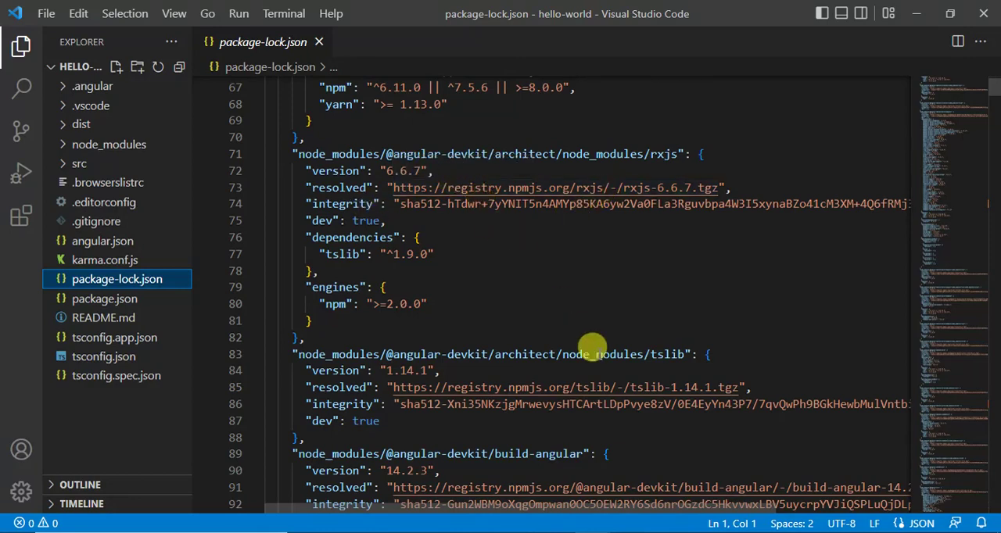
mouse_move(328, 242)
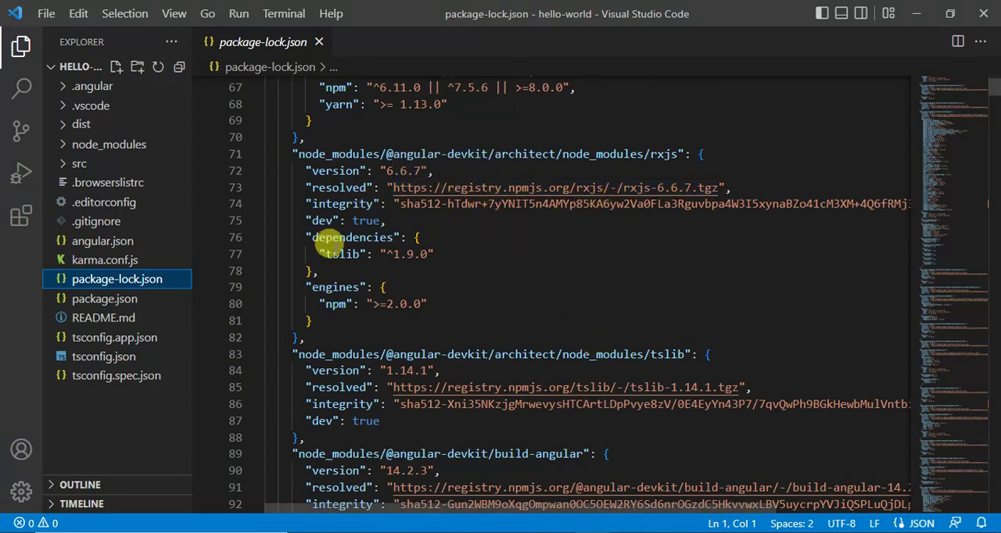
mouse_move(367, 249)
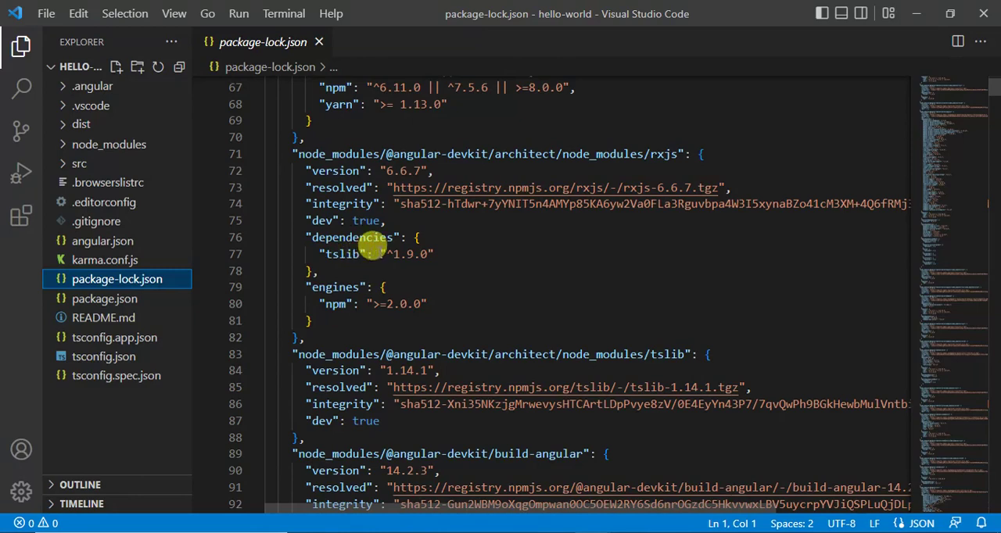
mouse_move(469, 215)
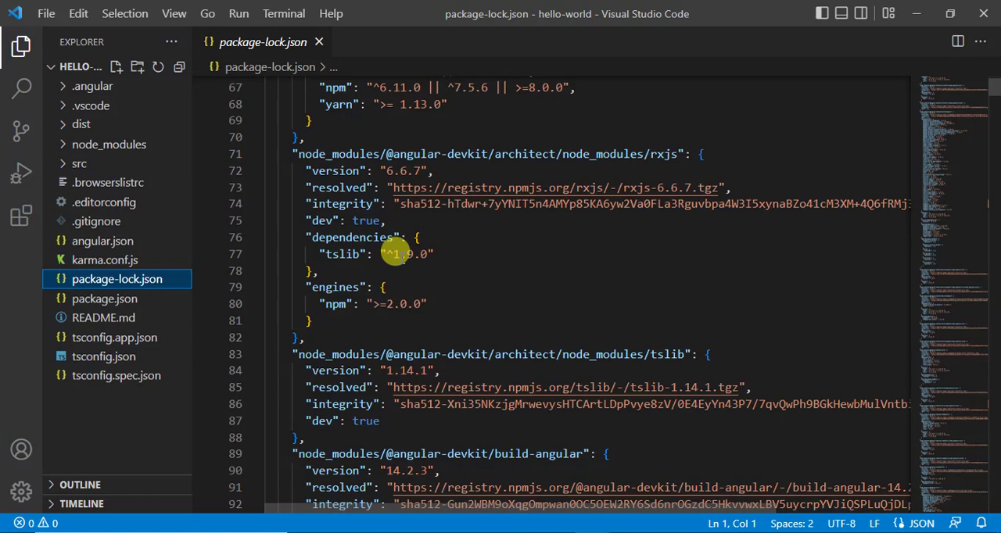
mouse_move(344, 309)
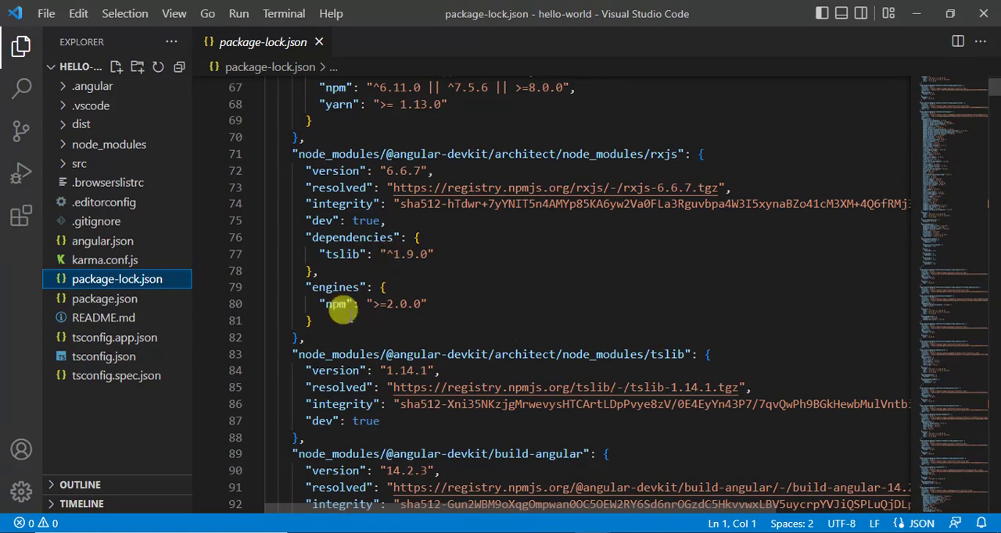
scroll("down", 3)
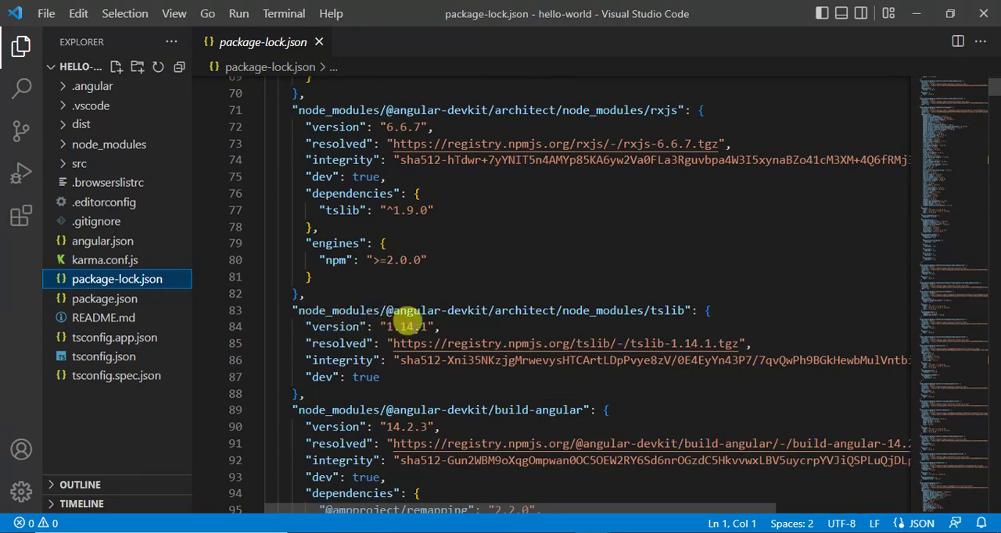
mouse_move(452, 360)
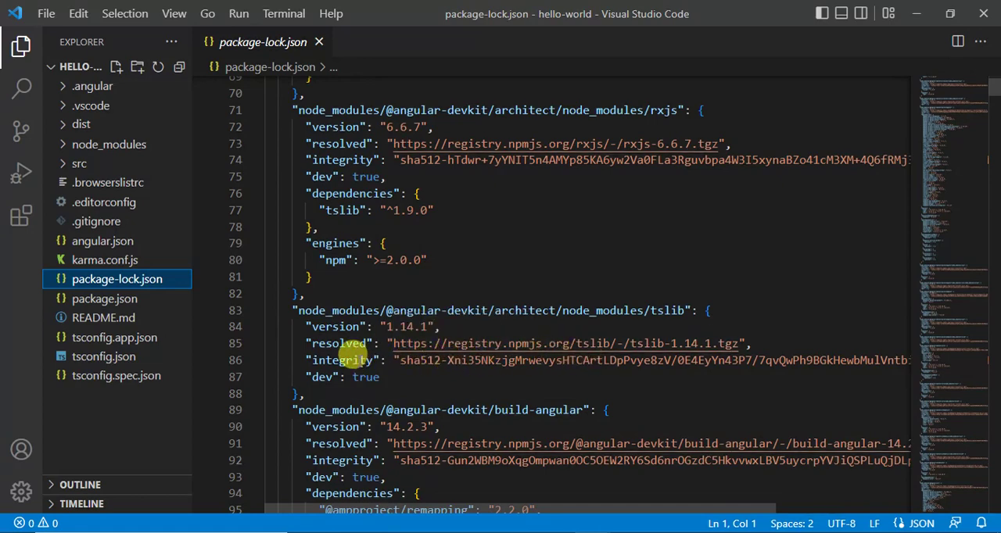
mouse_move(373, 359)
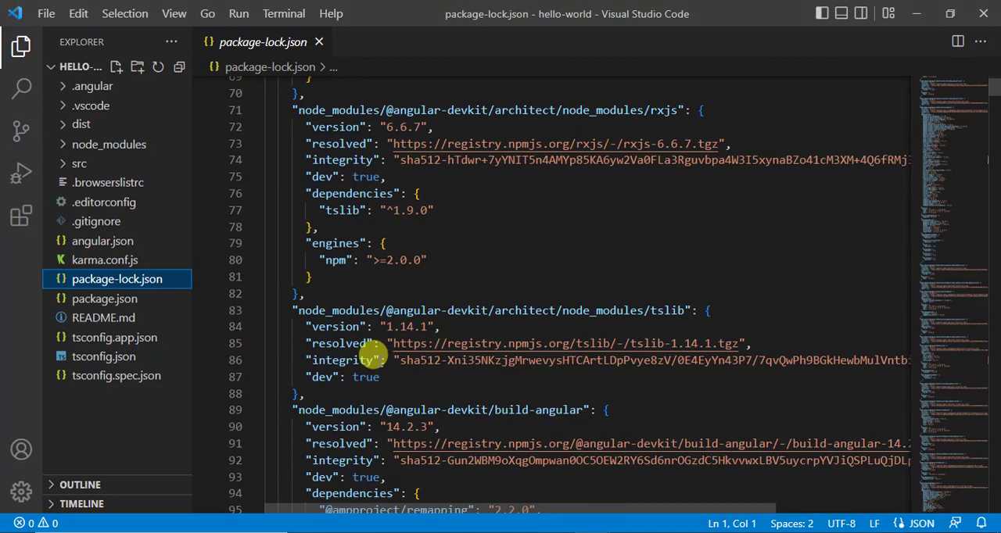
mouse_move(375, 353)
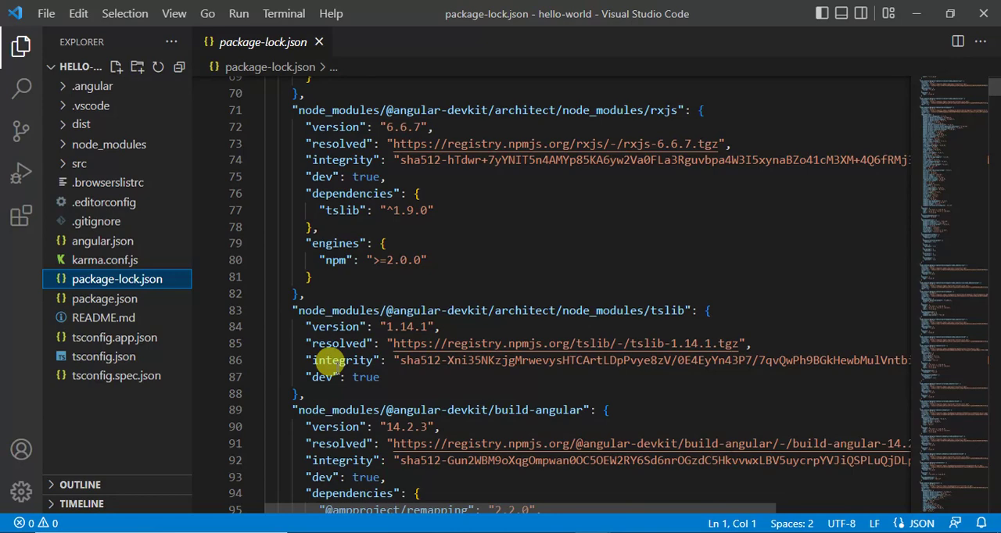
mouse_move(103, 299)
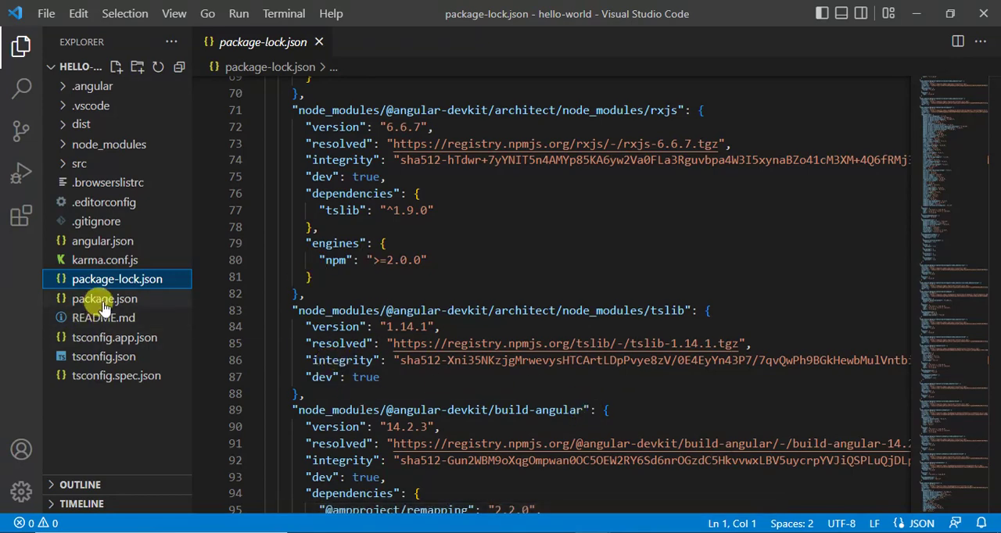
mouse_move(103, 299)
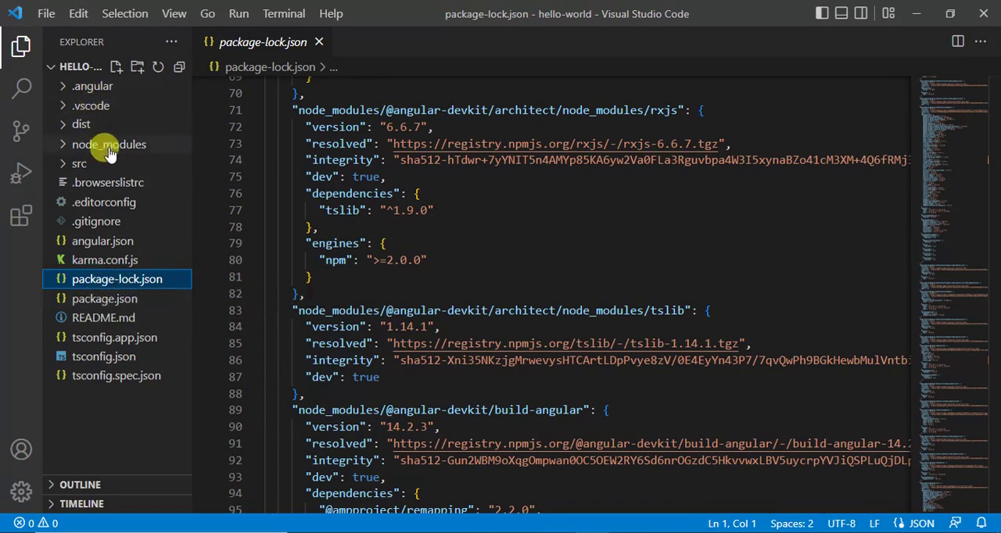
mouse_move(110, 144)
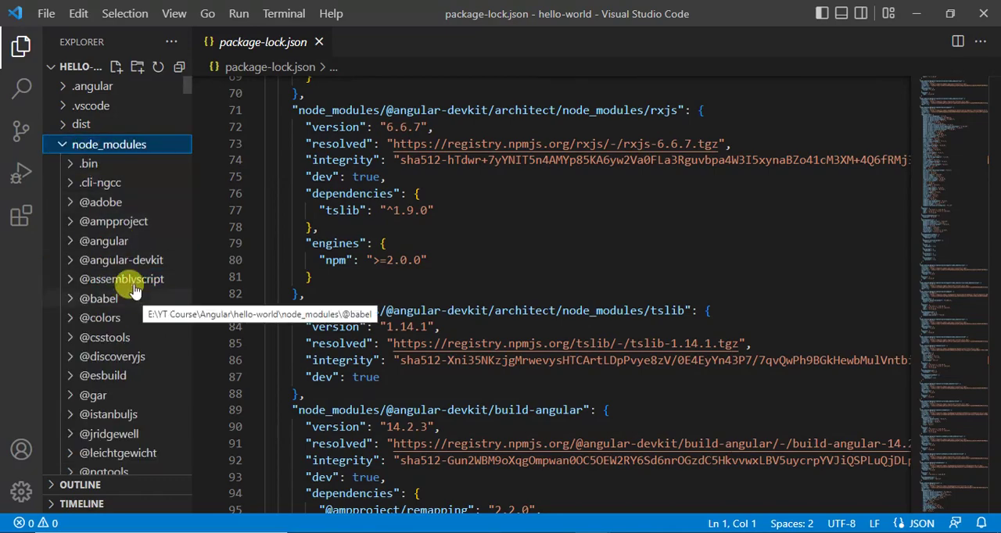
mouse_move(100, 183)
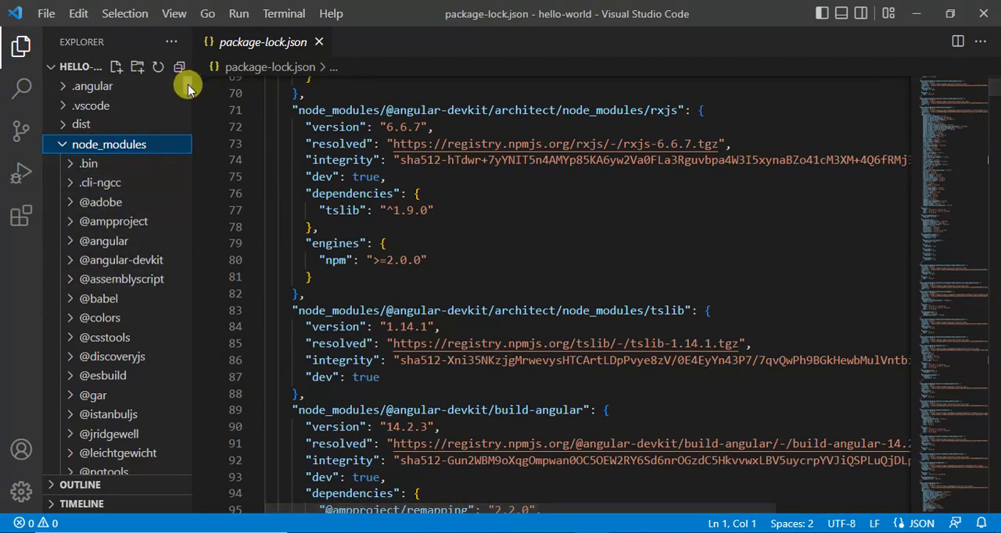
left_click(109, 144)
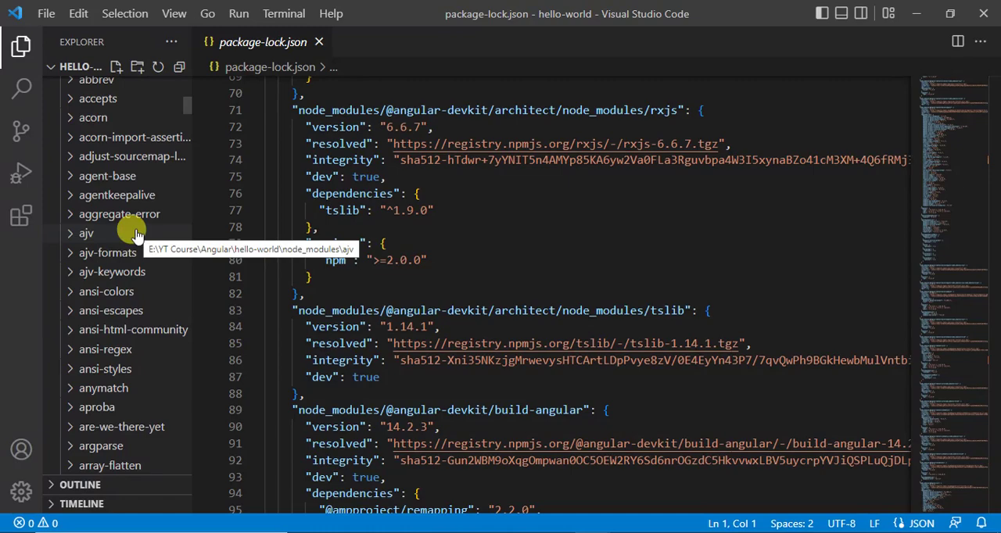
mouse_move(113, 272)
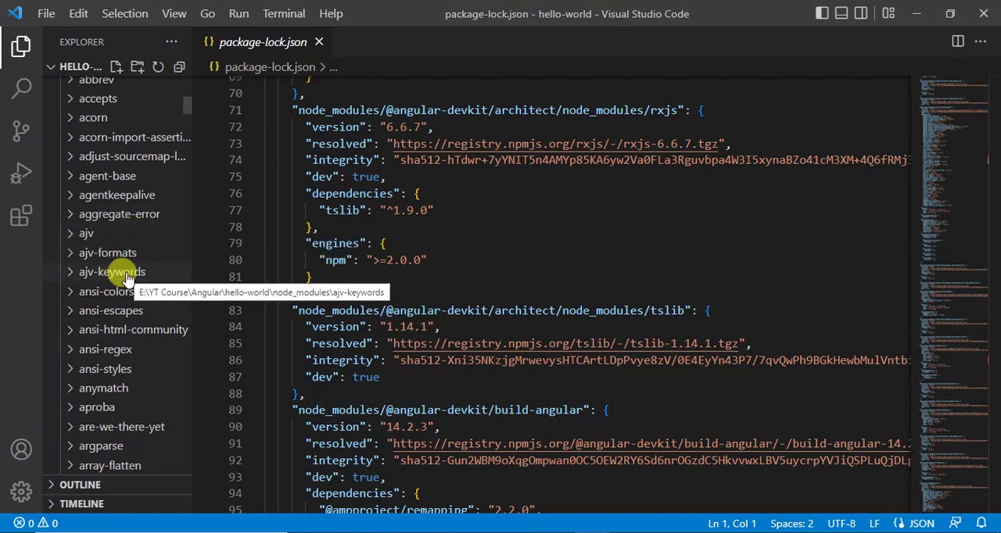
mouse_move(180, 228)
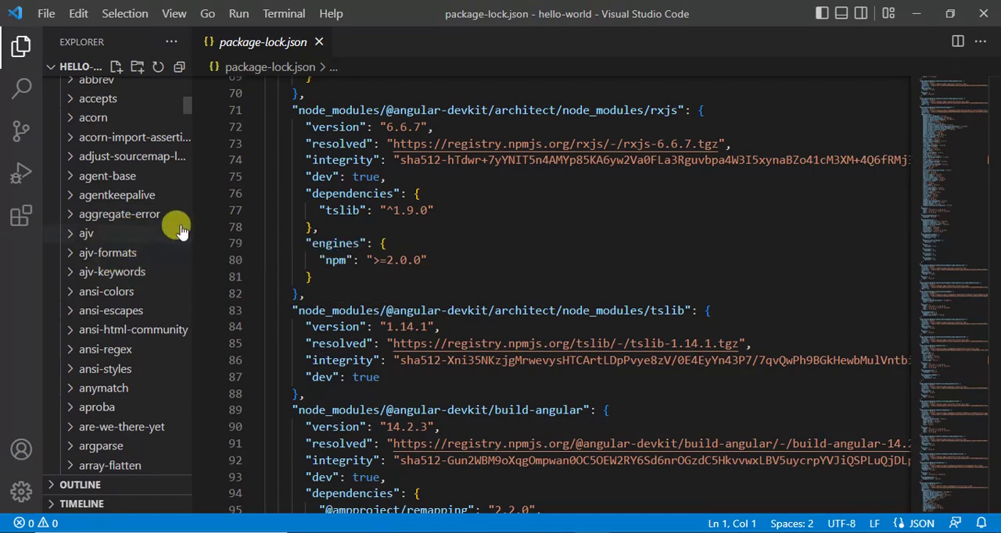
Step: Browse the node_modules package list, then collapse the folder again
left_click(110, 144)
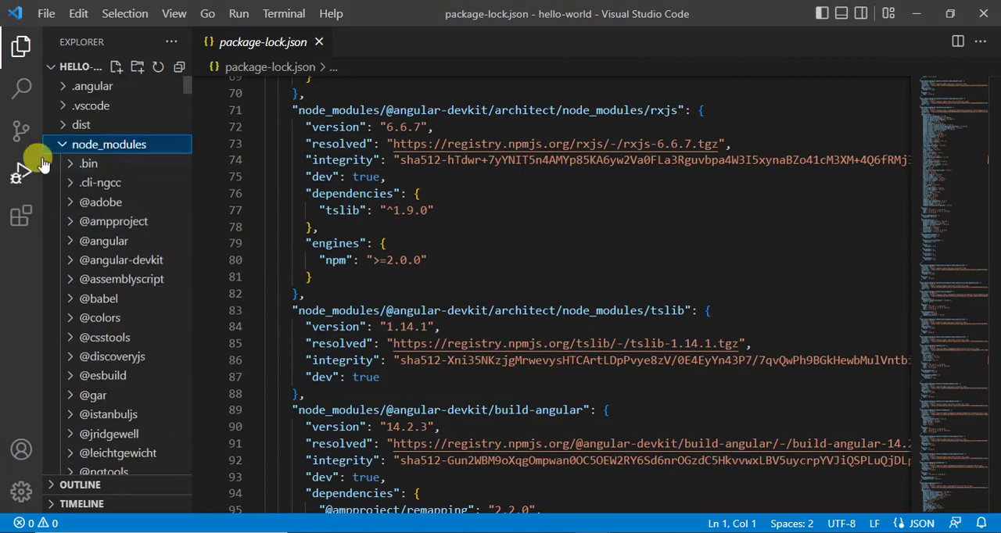
left_click(109, 144)
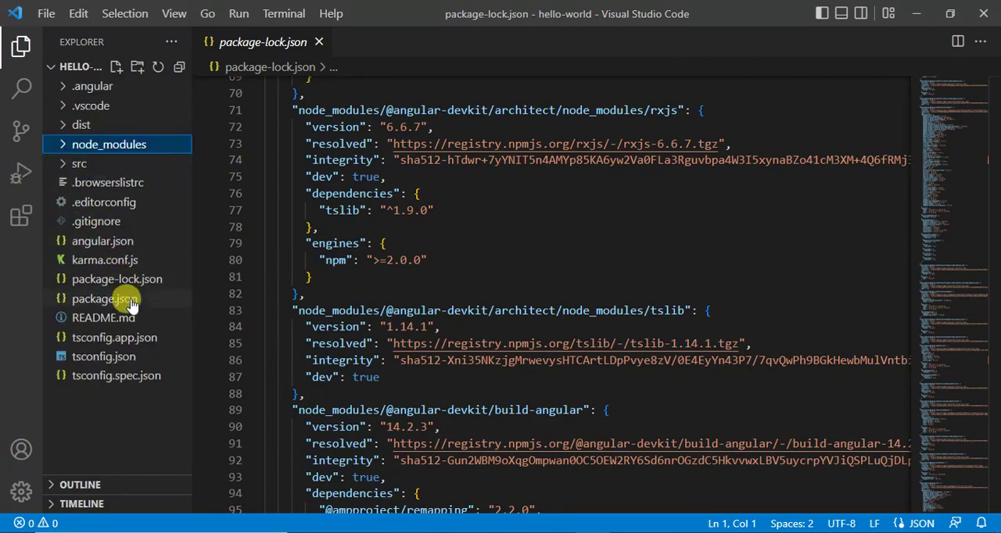
mouse_move(103, 299)
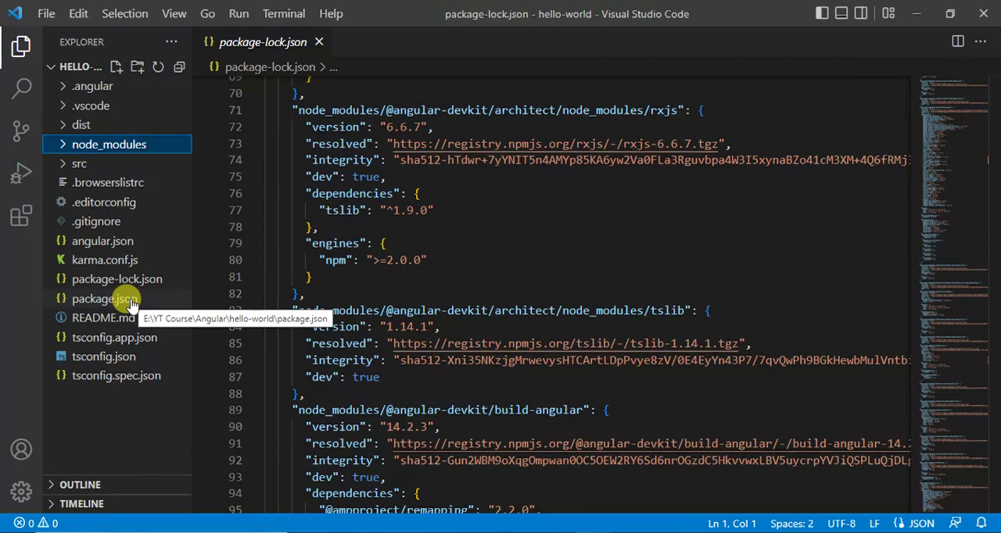
mouse_move(117, 278)
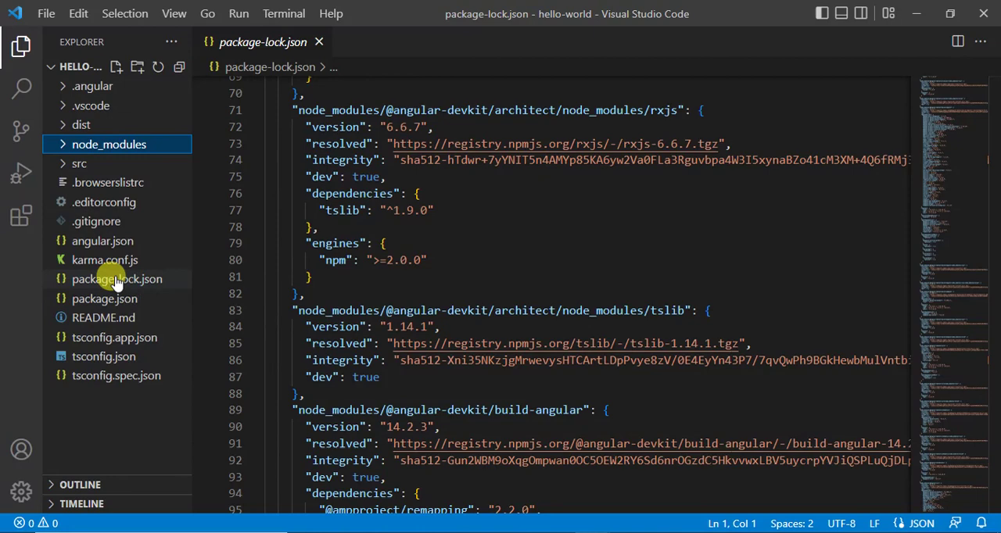
mouse_move(115, 278)
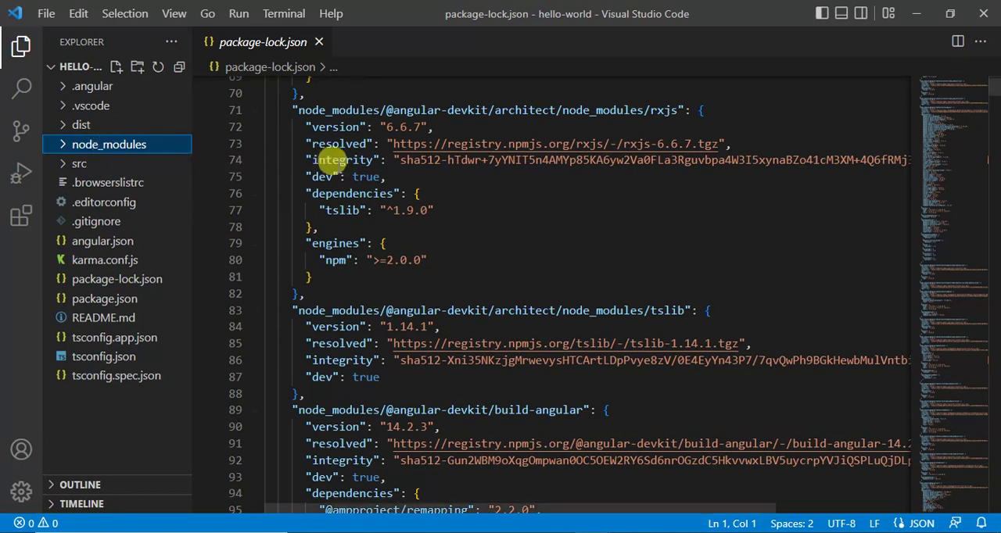
mouse_move(520, 237)
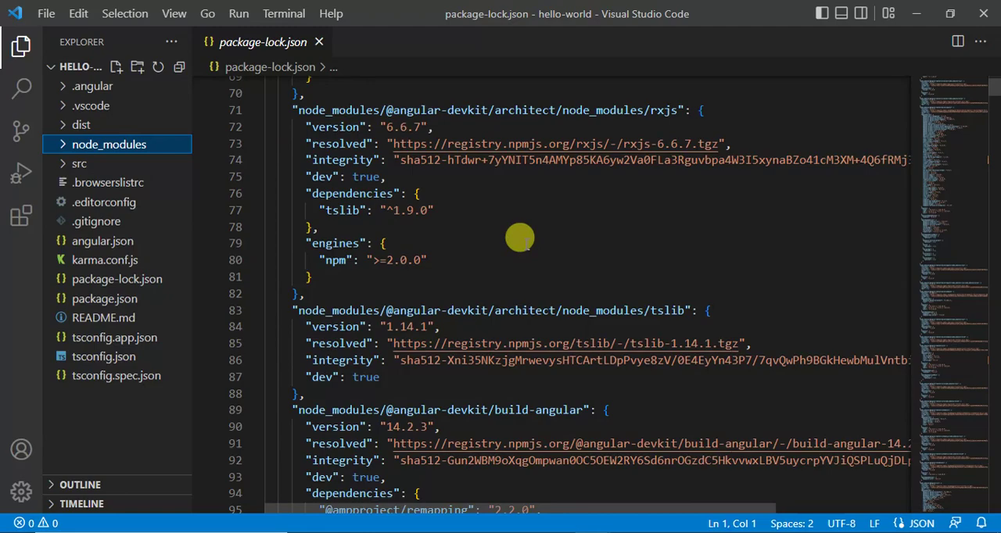